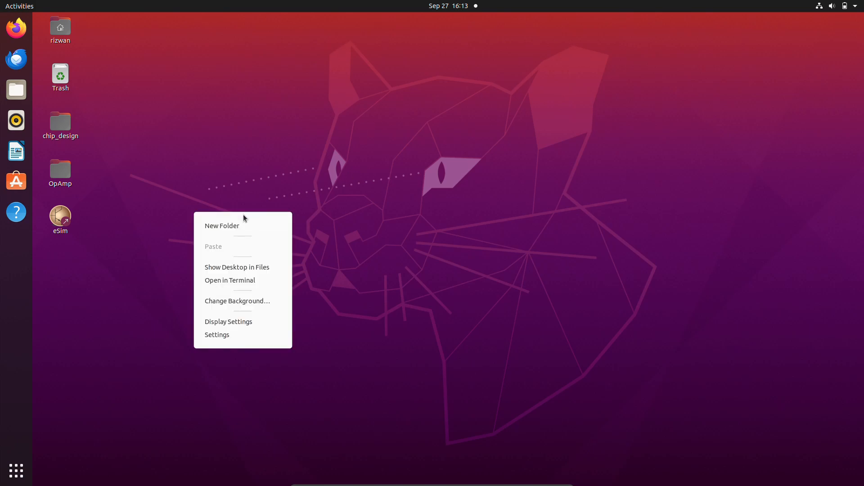
Create a new desktop folder named rc_circuit and open a terminal in it
{"action": "left_click", "coordinate": [221, 225]}
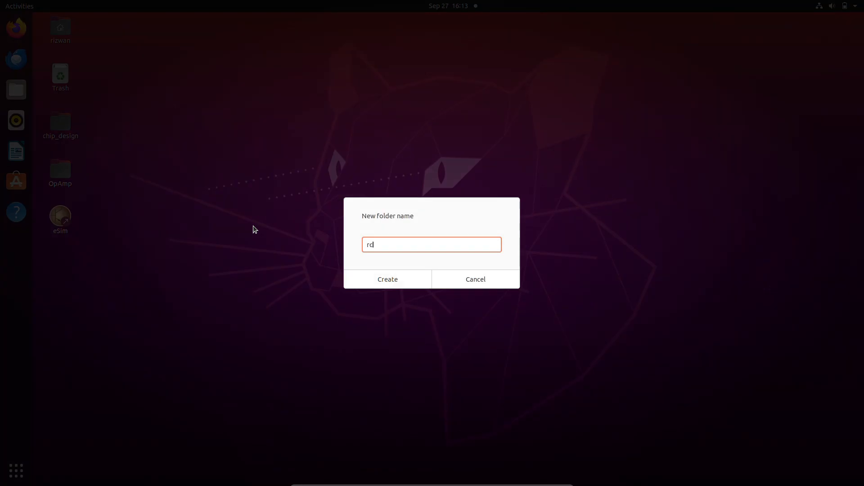
{"action": "left_click", "coordinate": [387, 279]}
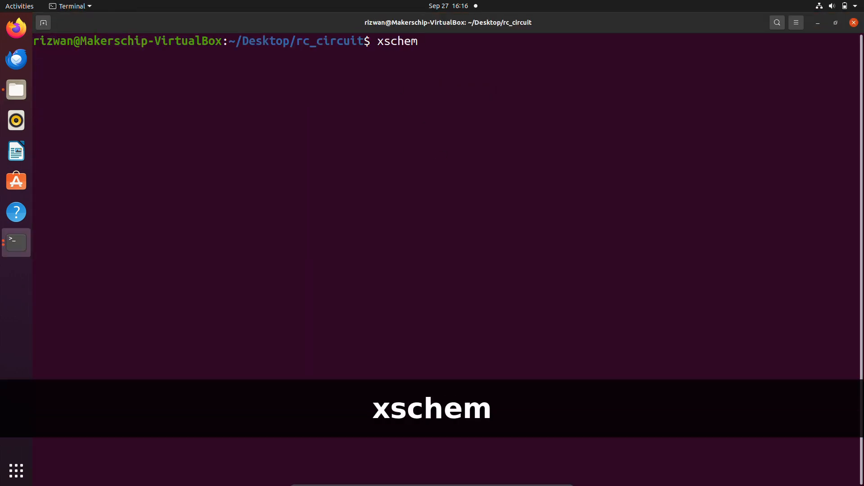
Run xschem from the terminal and maximize the Xschem window
{"action": "key", "text": "Return"}
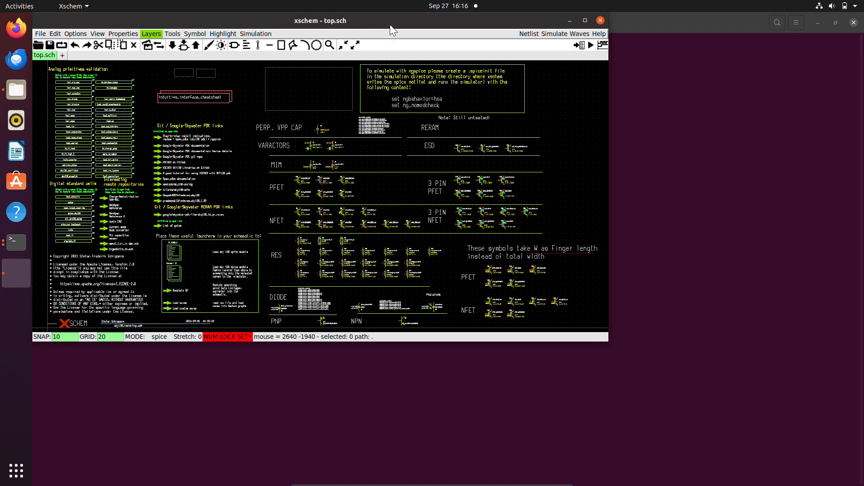
{"action": "left_click", "coordinate": [583, 20]}
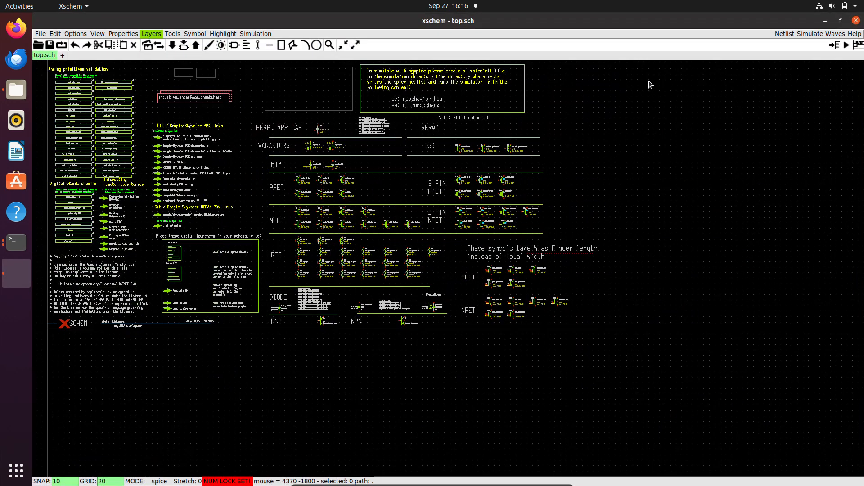
{"action": "mouse_move", "coordinate": [421, 197]}
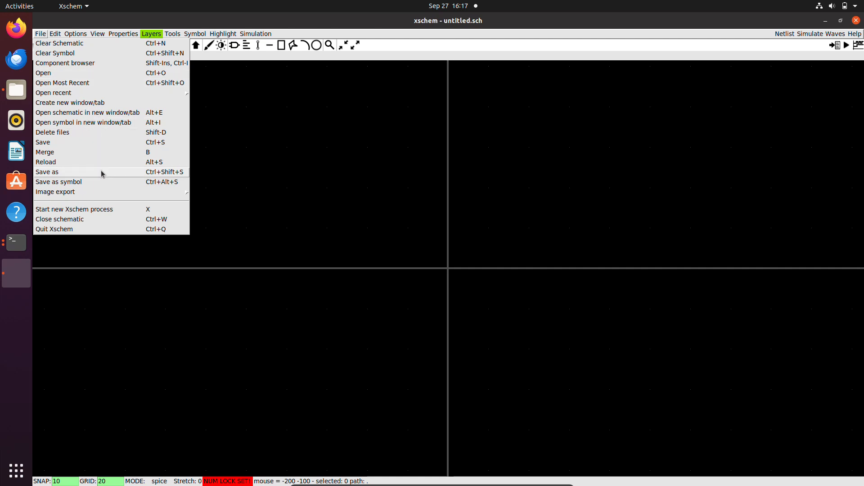
Save the new empty schematic as rc_circuit.sch via Save As
{"action": "left_click", "coordinate": [47, 171]}
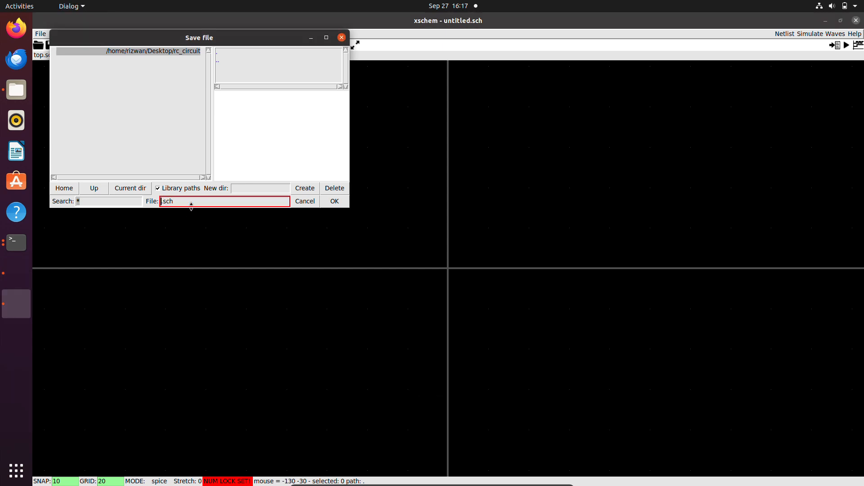
{"action": "type", "text": "rc_circuit"}
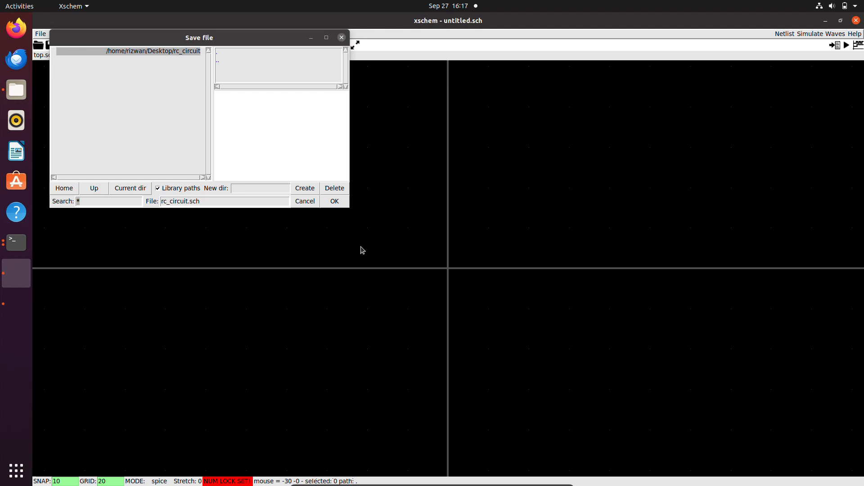
{"action": "left_click", "coordinate": [335, 202]}
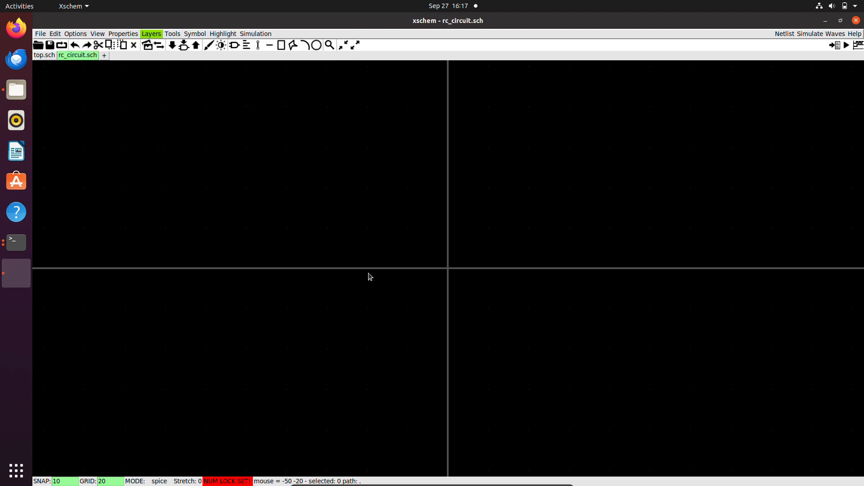
{"action": "mouse_move", "coordinate": [452, 180]}
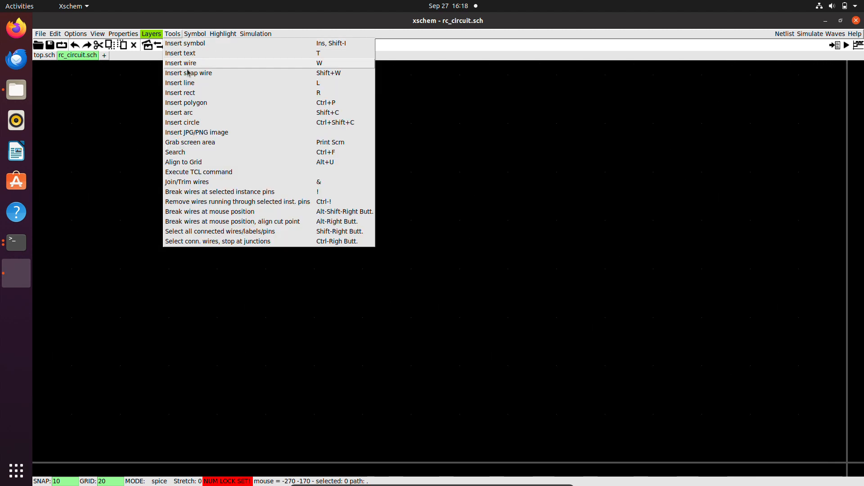
{"action": "mouse_move", "coordinate": [223, 72]}
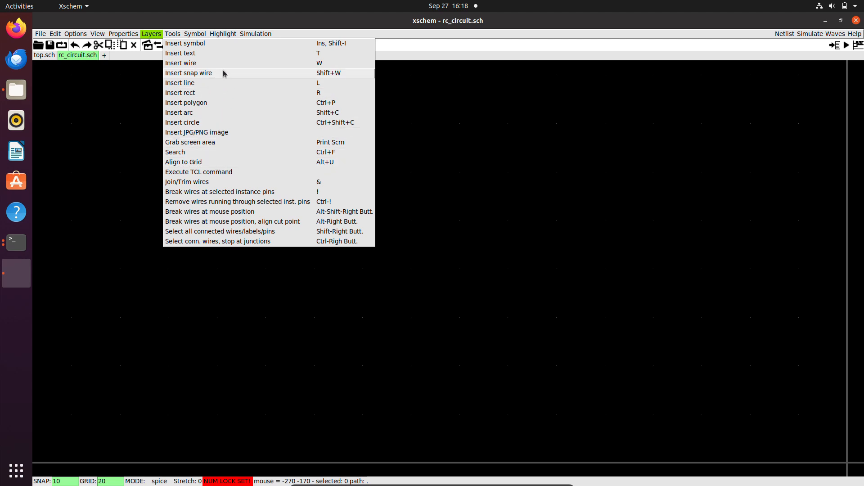
Browse the device, personal and sky130 symbol libraries in the Insert Symbol chooser
{"action": "left_click", "coordinate": [182, 43]}
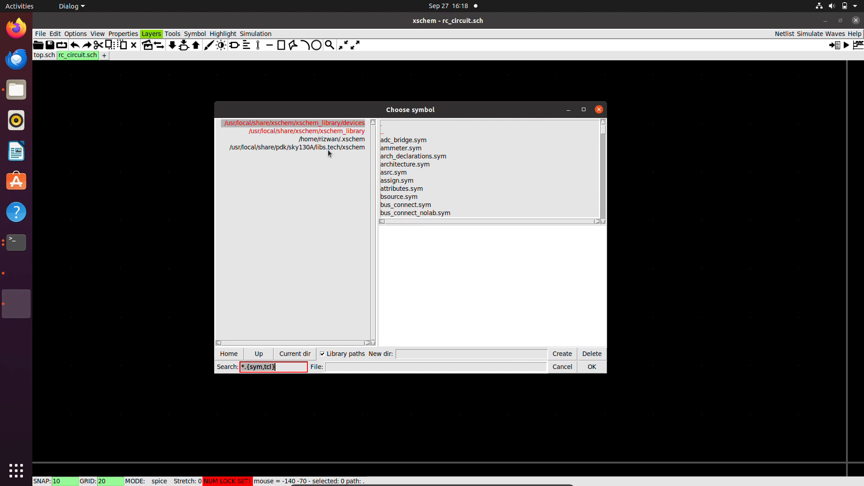
{"action": "left_click", "coordinate": [412, 157]}
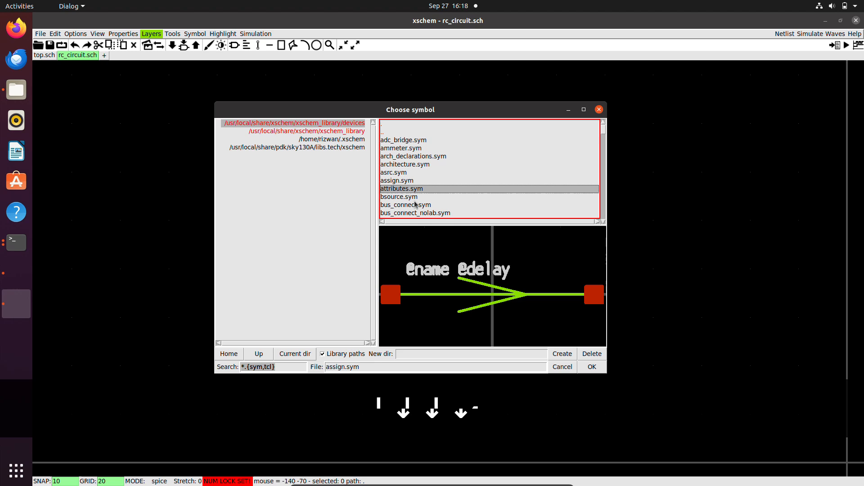
{"action": "left_click", "coordinate": [402, 190]}
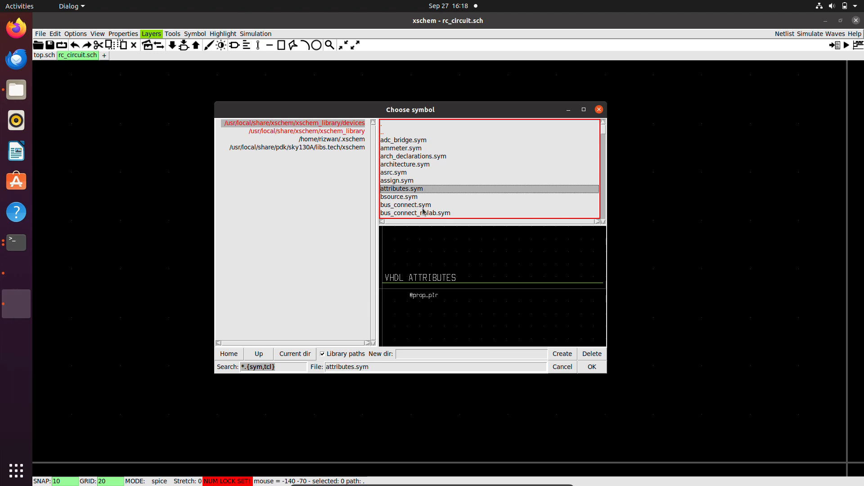
{"action": "left_click", "coordinate": [332, 139]}
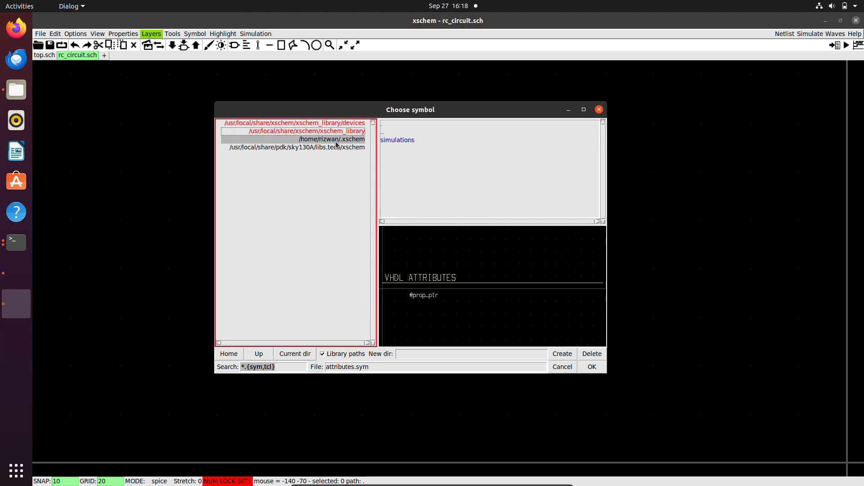
{"action": "left_click", "coordinate": [294, 148]}
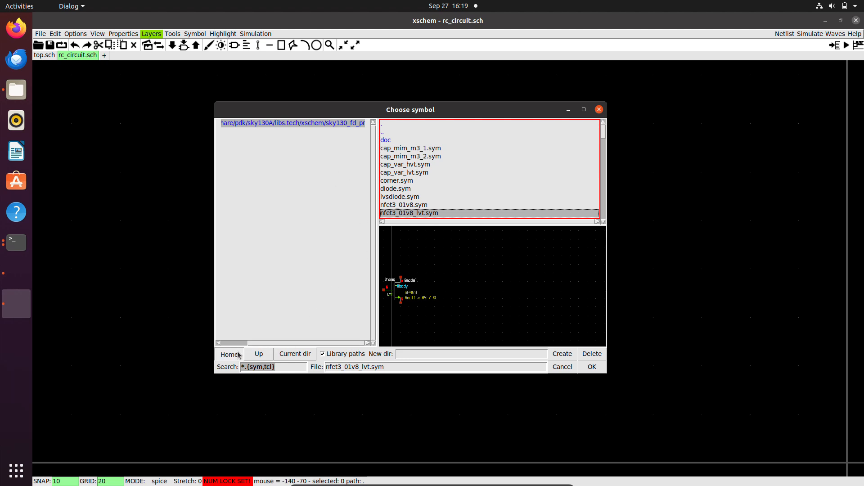
{"action": "left_click", "coordinate": [229, 354]}
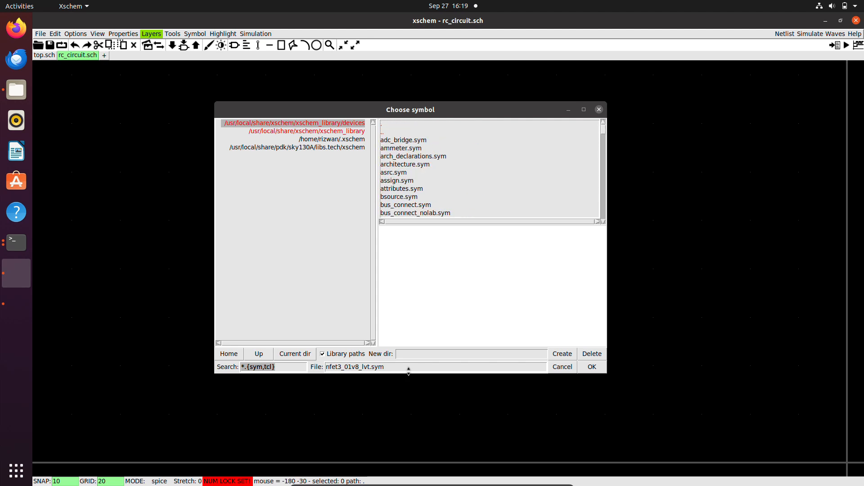
Filter the device library for 'res' and insert res.sym as resistor R1 (1k)
{"action": "left_click", "coordinate": [283, 368]}
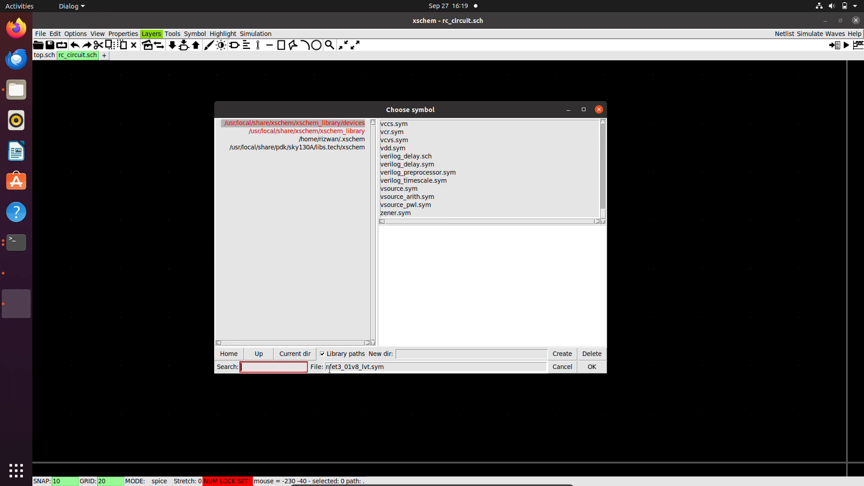
{"action": "type", "text": "res"}
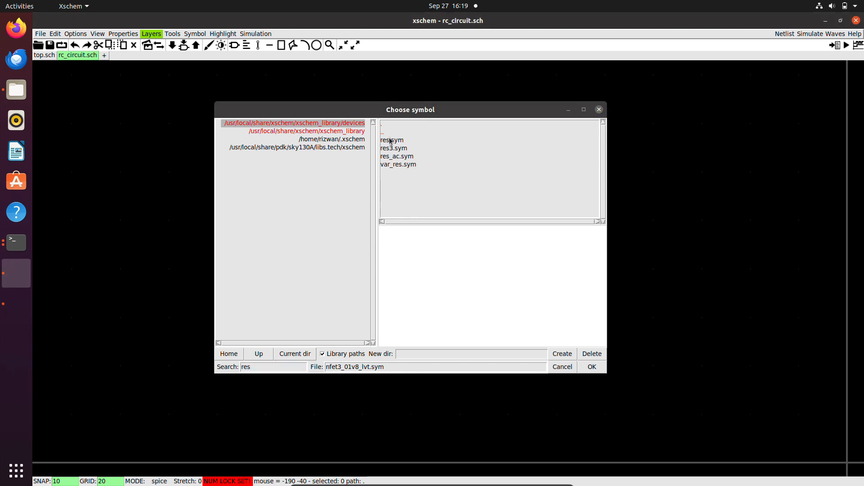
{"action": "left_click", "coordinate": [391, 139]}
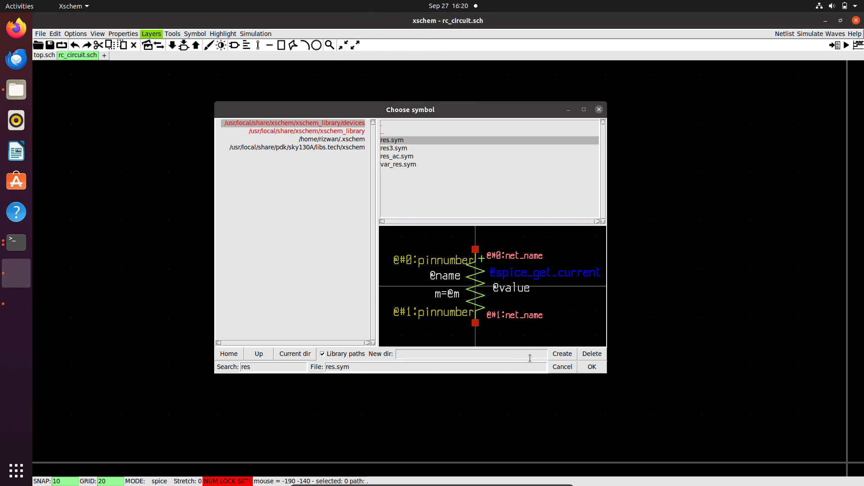
{"action": "left_click", "coordinate": [593, 367]}
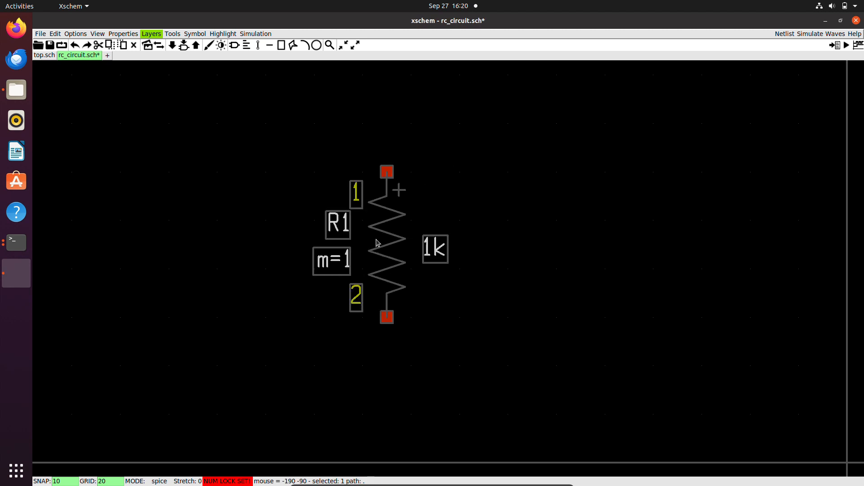
{"action": "mouse_move", "coordinate": [371, 22]}
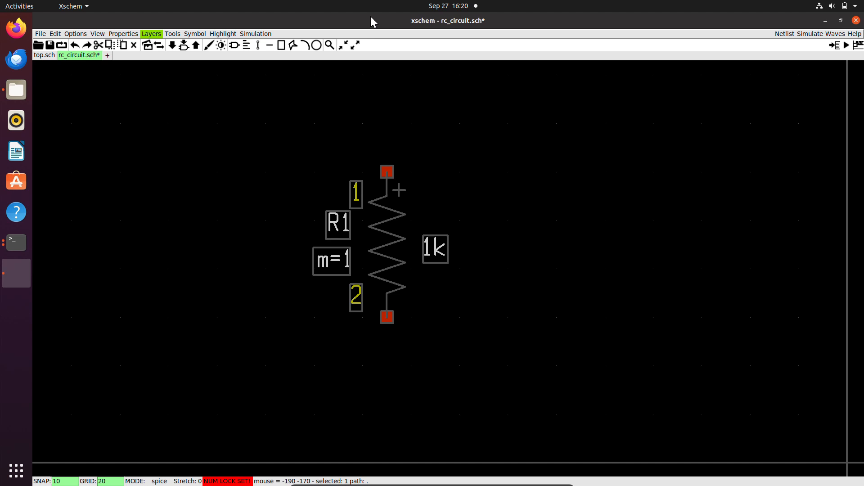
{"action": "mouse_move", "coordinate": [390, 243]}
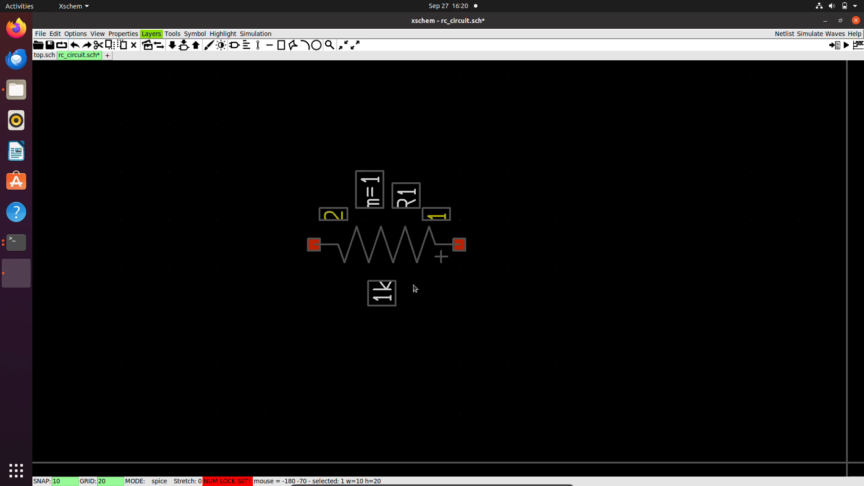
Rotate resistor R1 with Alt+R until it lies horizontally
{"action": "key", "text": "Alt+r"}
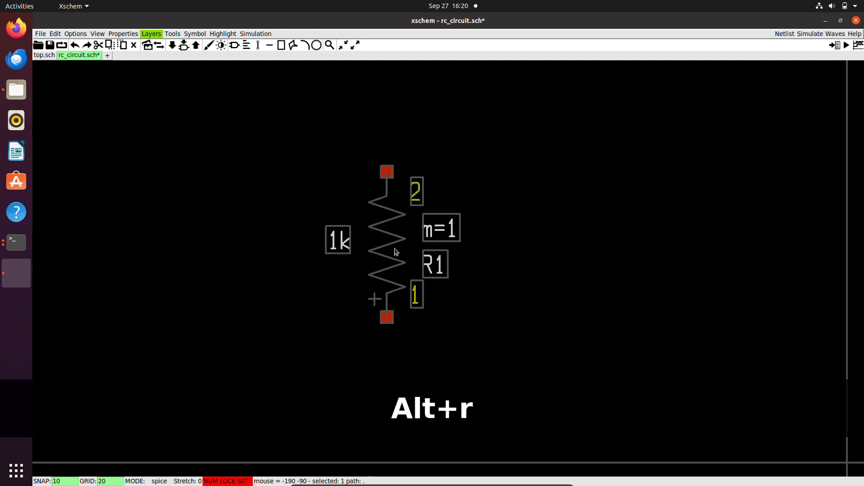
{"action": "key", "text": "alt+r"}
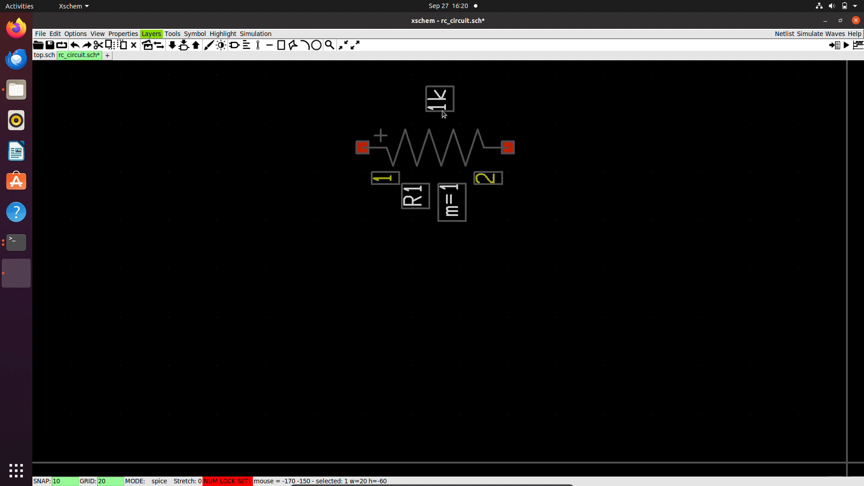
{"action": "key", "text": "Alt+r"}
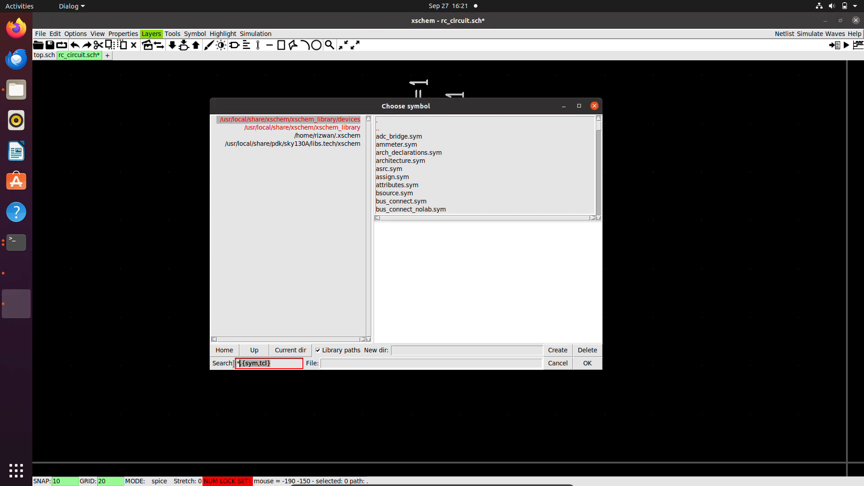
Search 'cap' and insert capa.sym as capacitor C1 (1p)
{"action": "type", "text": "cap"}
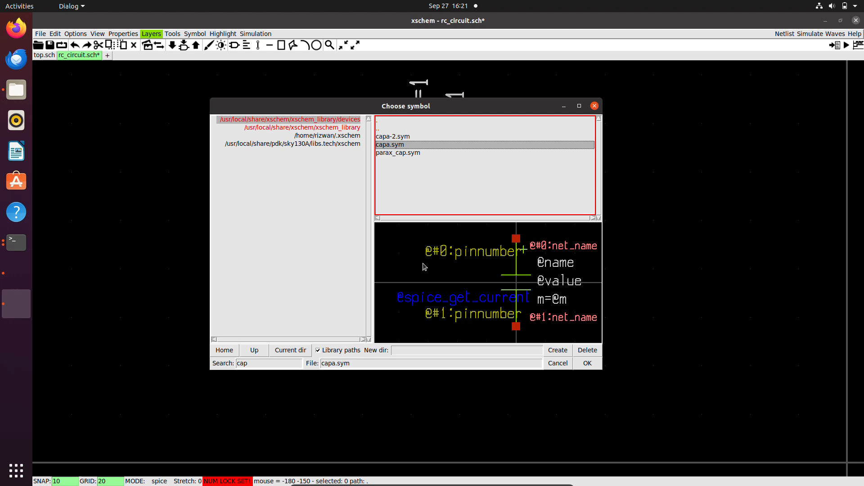
{"action": "left_click", "coordinate": [587, 363]}
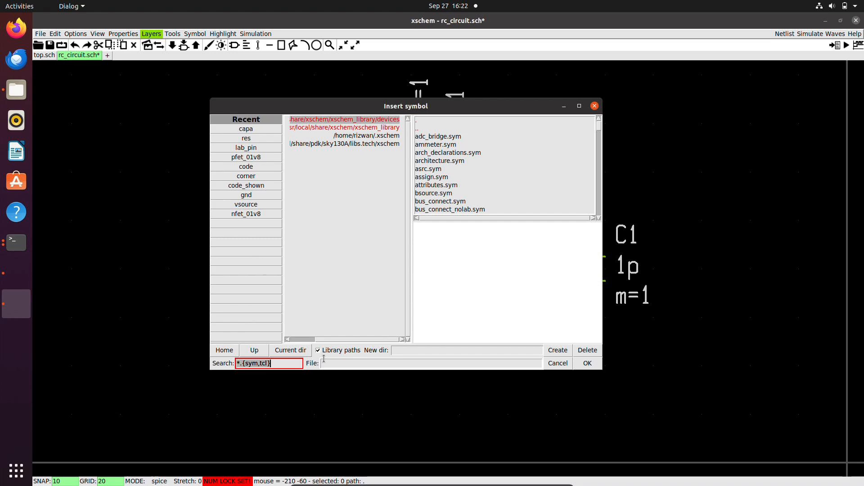
Search 'gnd' and place gnd.sym under C1 plus a second GND on the left
{"action": "type", "text": "gnd"}
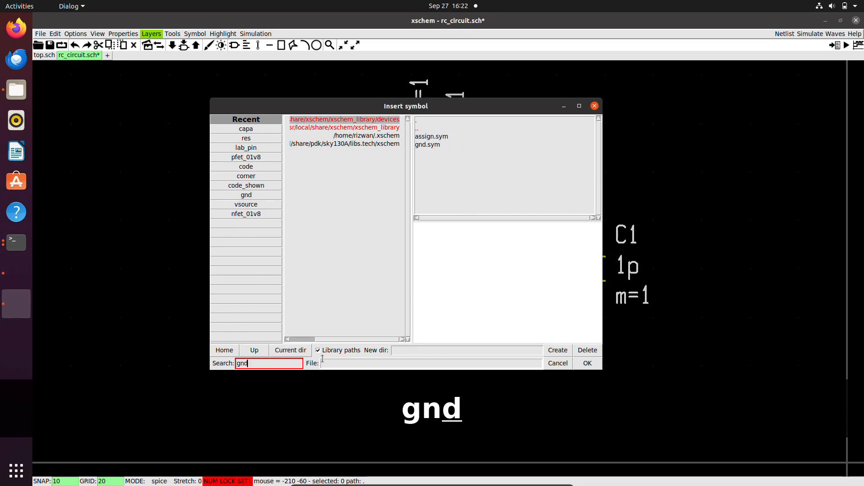
{"action": "left_click", "coordinate": [430, 137]}
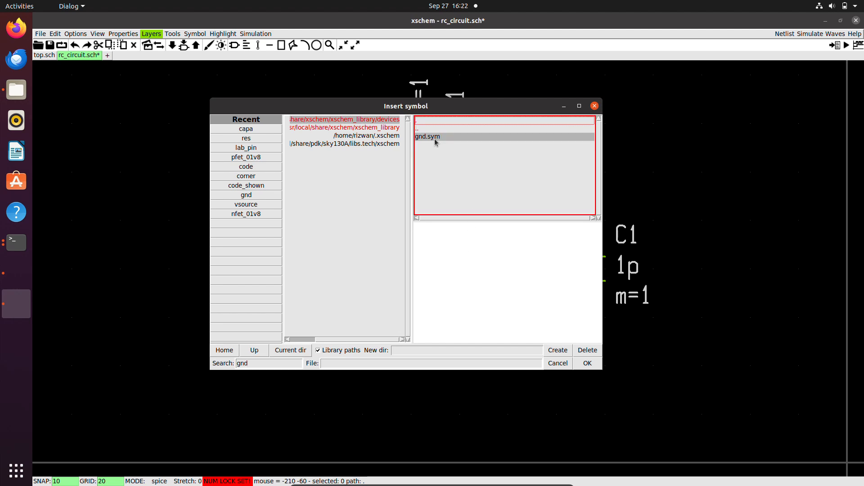
{"action": "left_click", "coordinate": [587, 362]}
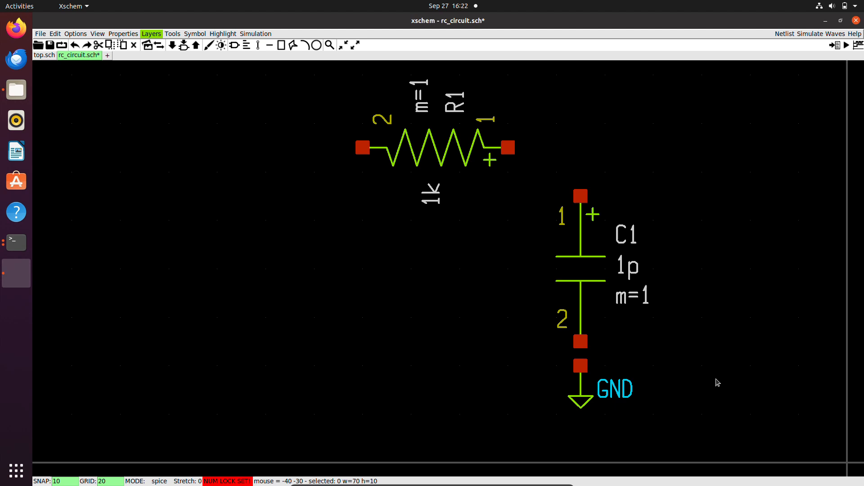
{"action": "mouse_move", "coordinate": [586, 417]}
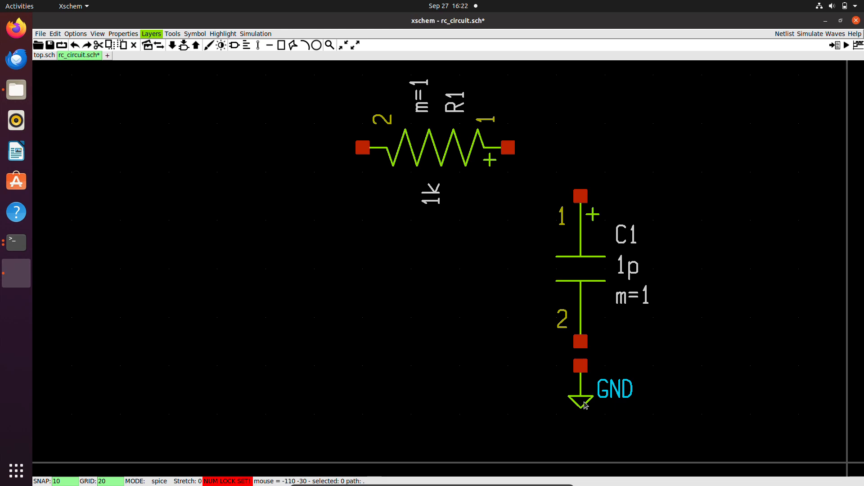
{"action": "left_click", "coordinate": [580, 397]}
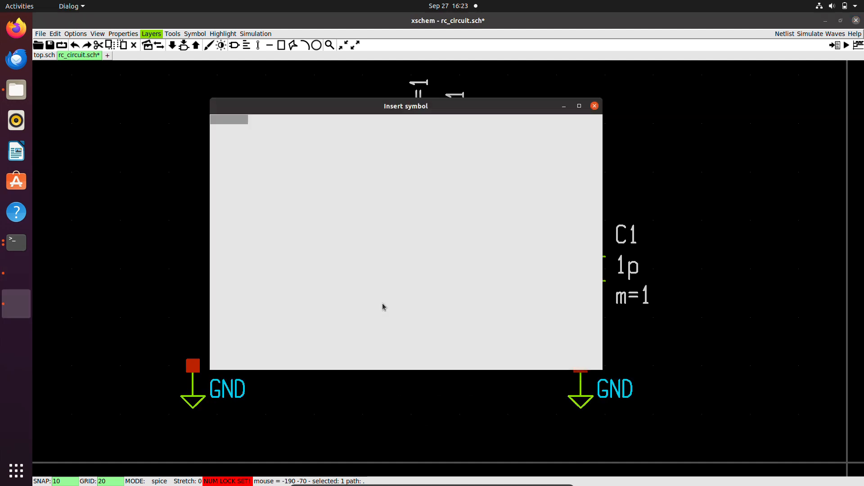
Search 'vso' and place vsource.sym as V1 (value 3) above the left GND
{"action": "type", "text": "vsource"}
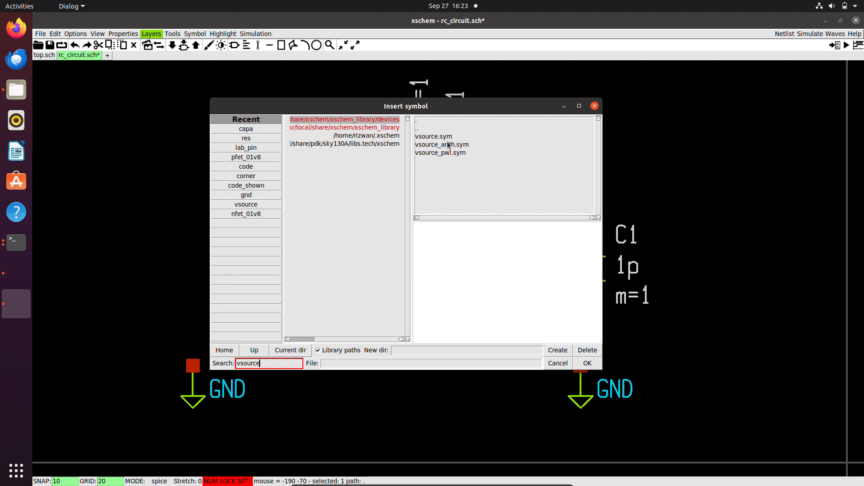
{"action": "left_click", "coordinate": [438, 137]}
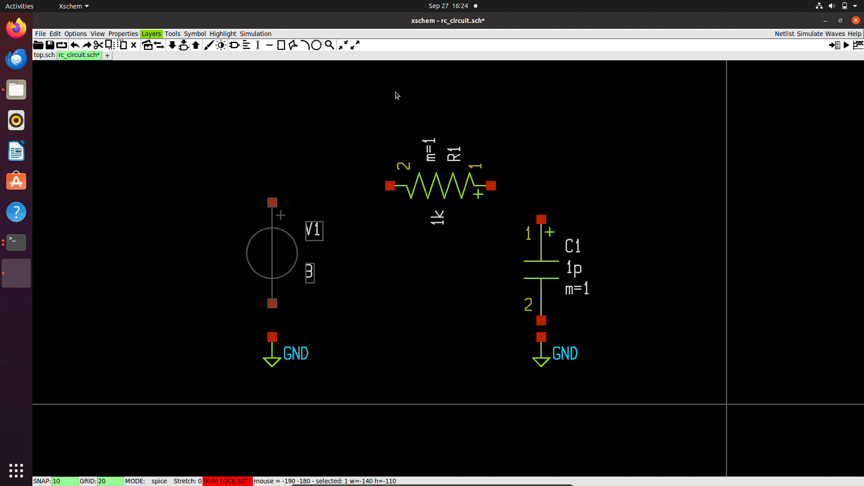
{"action": "left_click", "coordinate": [393, 230]}
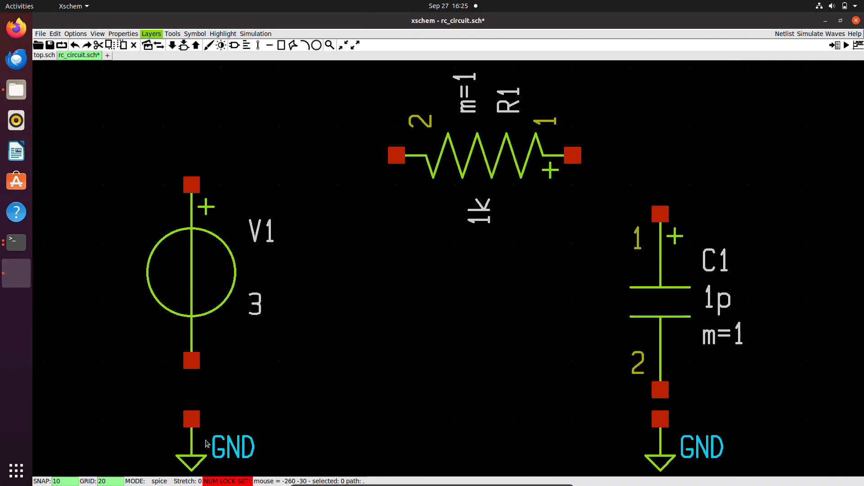
{"action": "mouse_move", "coordinate": [199, 419]}
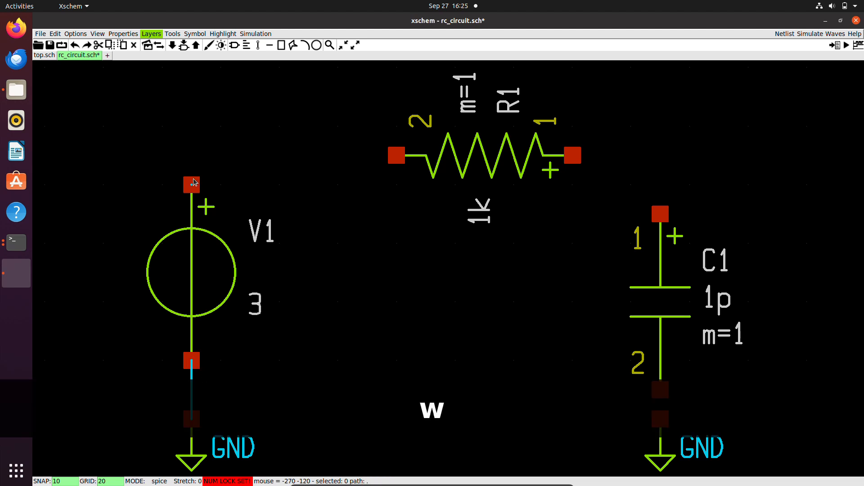
Wire V1's top to R1's left end and R1's right end to C1's top
{"action": "left_click_drag", "start_coordinate": [191, 183], "coordinate": [396, 155]}
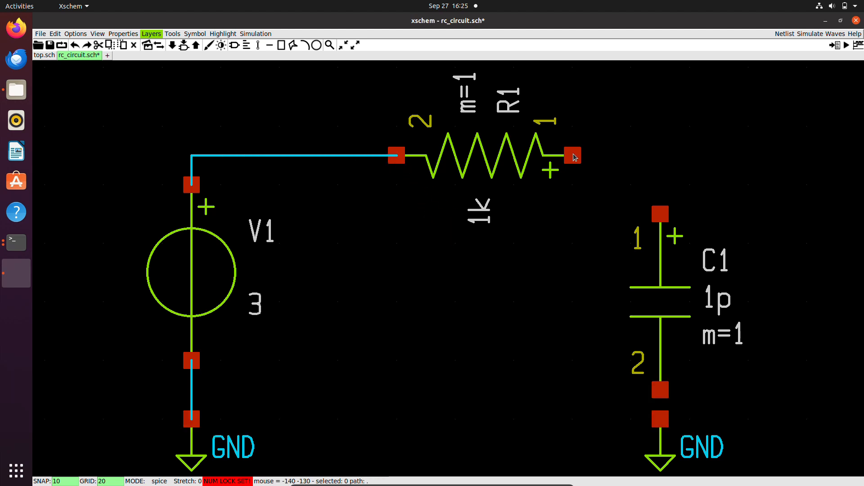
{"action": "left_click_drag", "start_coordinate": [572, 155], "coordinate": [660, 214]}
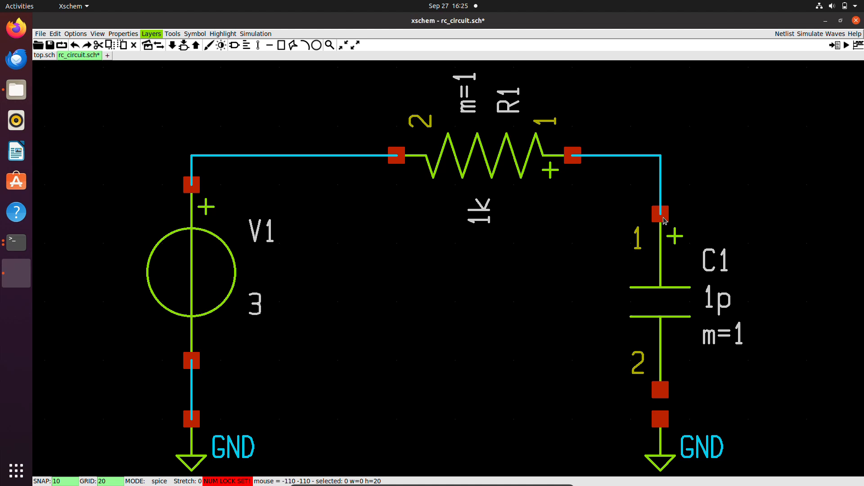
{"action": "mouse_move", "coordinate": [660, 399]}
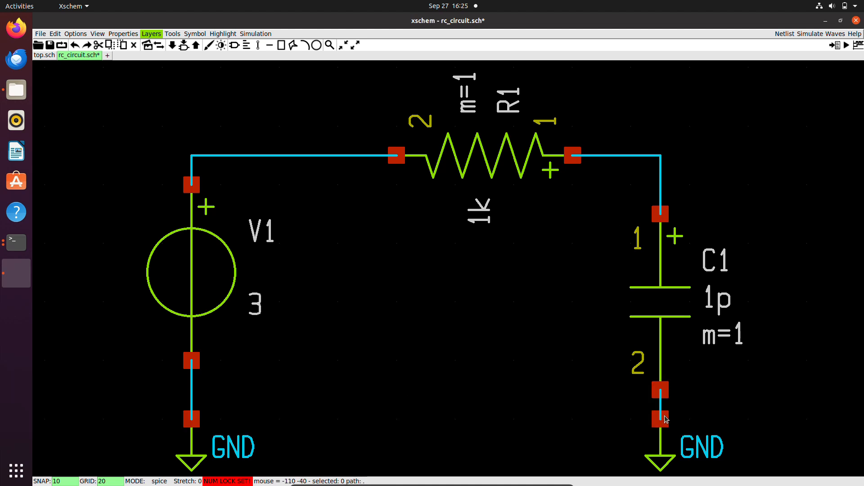
{"action": "mouse_move", "coordinate": [362, 21]}
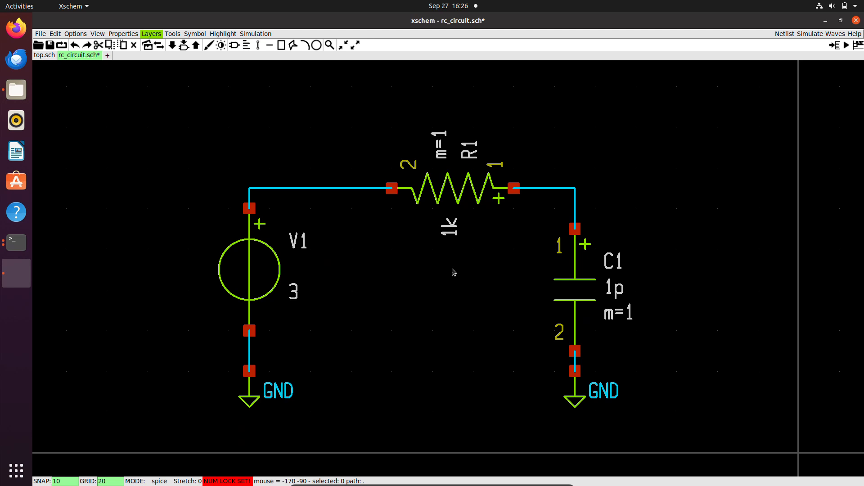
{"action": "mouse_move", "coordinate": [401, 268]}
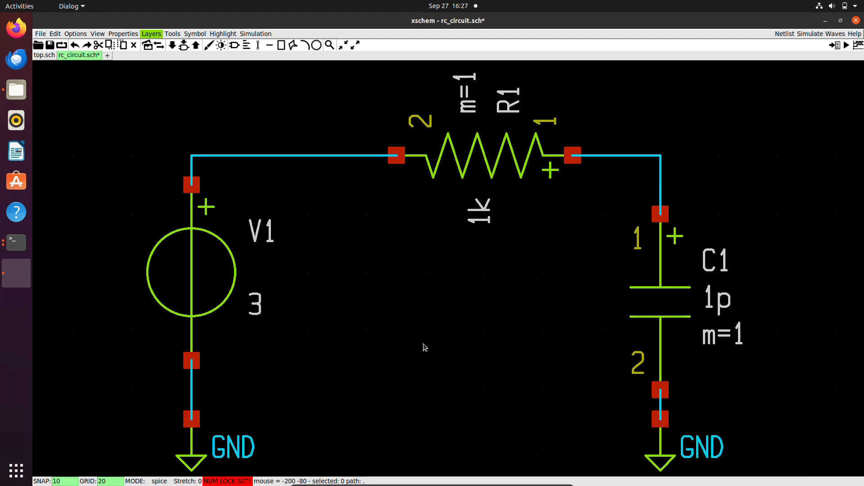
{"action": "mouse_move", "coordinate": [394, 346]}
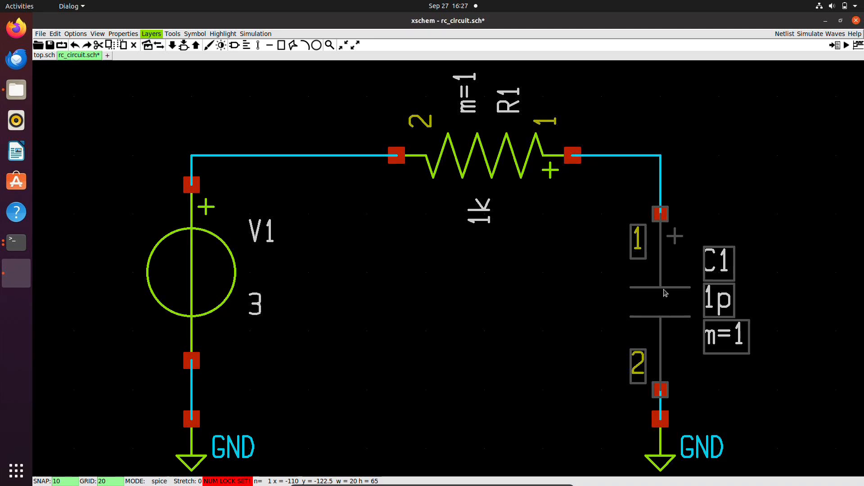
{"action": "right_click", "coordinate": [664, 293]}
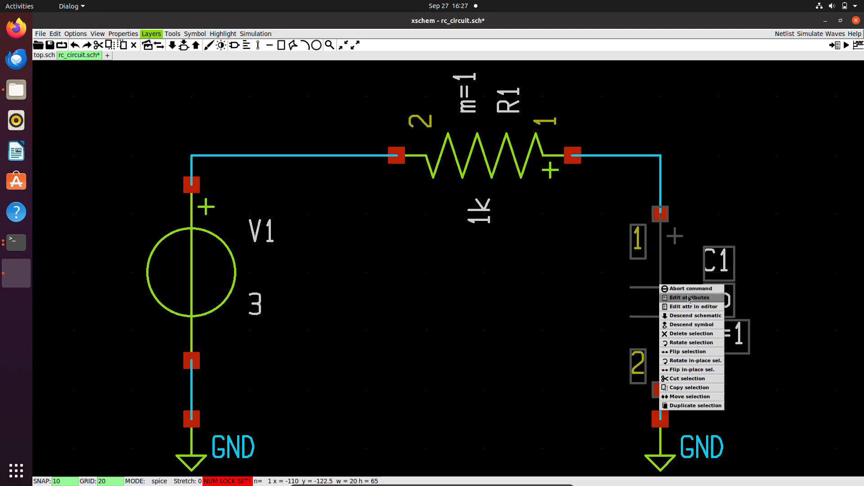
{"action": "left_click", "coordinate": [690, 297]}
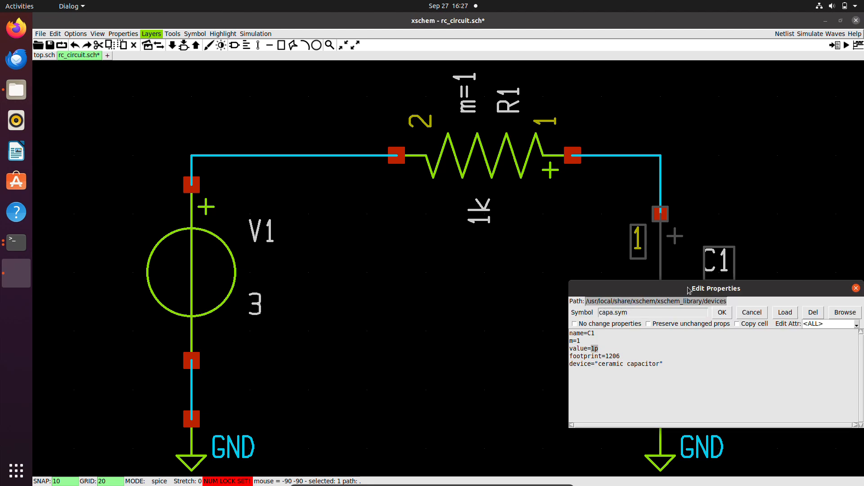
{"action": "left_click_drag", "start_coordinate": [715, 288], "coordinate": [419, 191]}
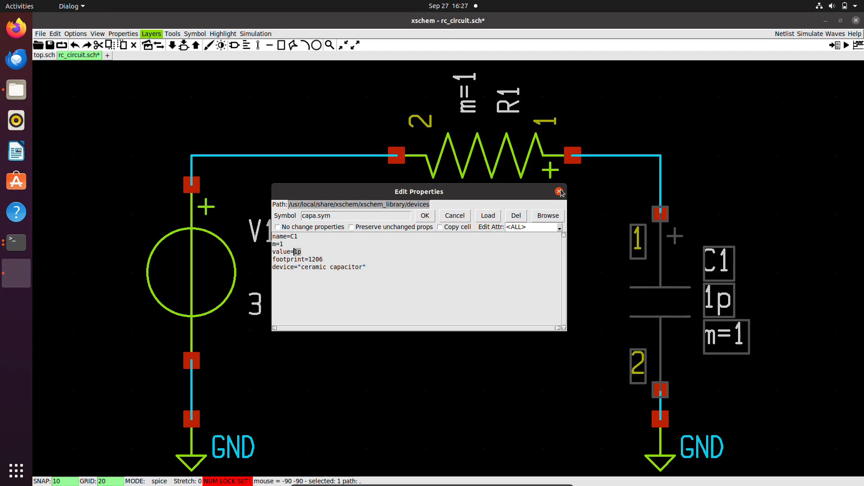
{"action": "left_click", "coordinate": [559, 191]}
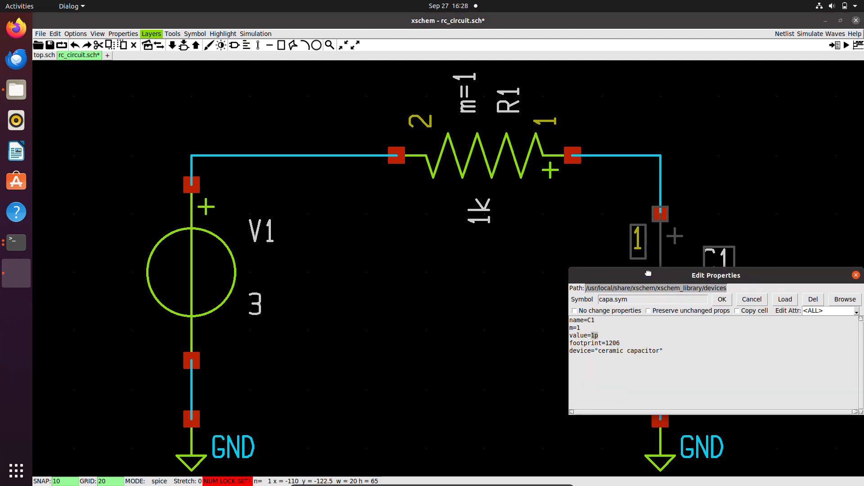
{"action": "left_click_drag", "start_coordinate": [648, 275], "coordinate": [425, 226]}
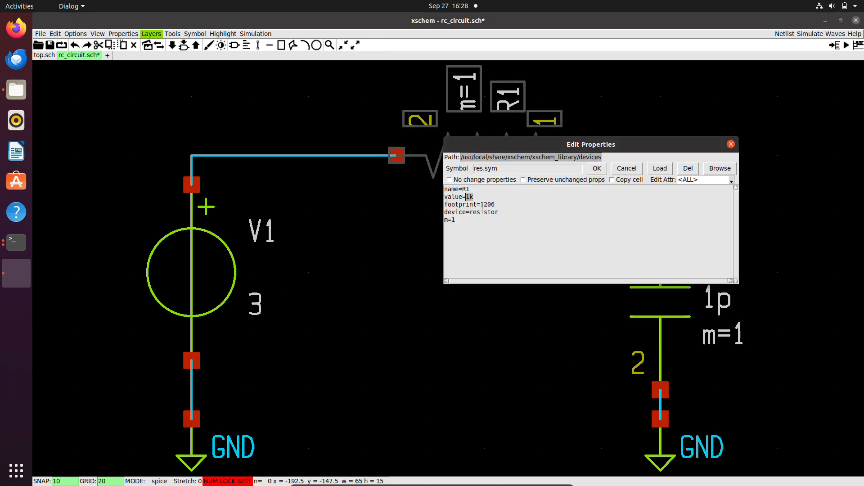
{"action": "left_click", "coordinate": [596, 169]}
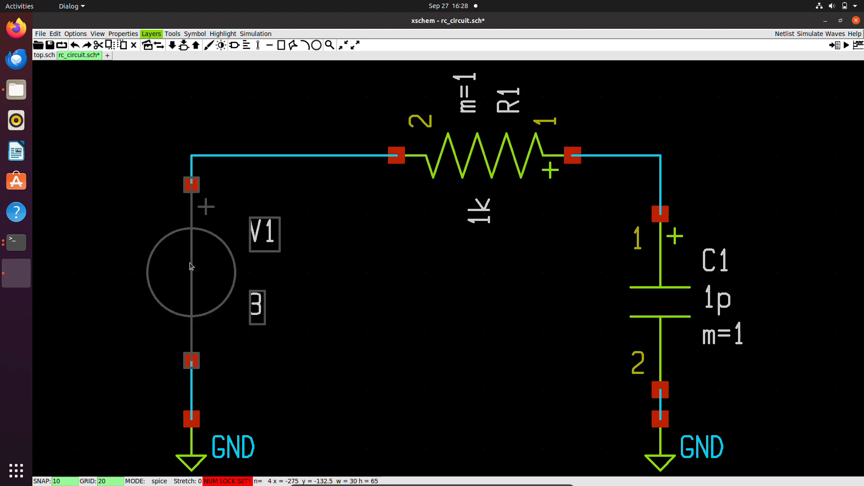
Open V1's Edit Properties dialog showing value=3
{"action": "double_click", "coordinate": [191, 267]}
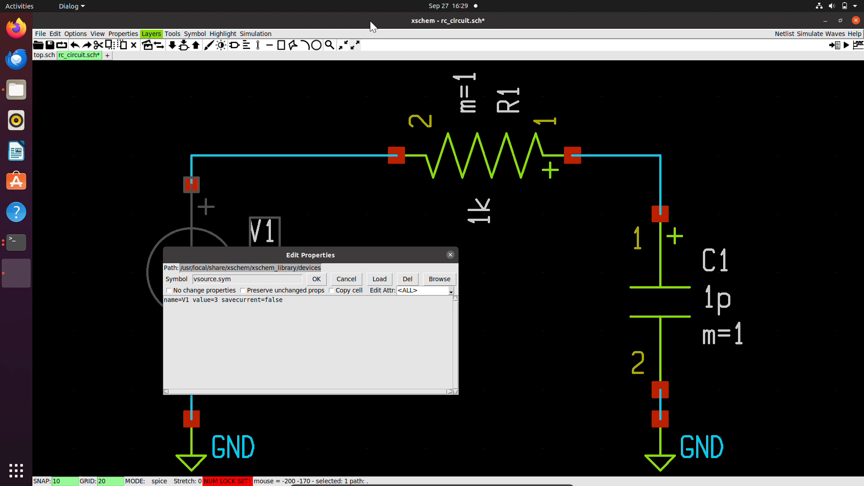
{"action": "mouse_move", "coordinate": [140, 80]}
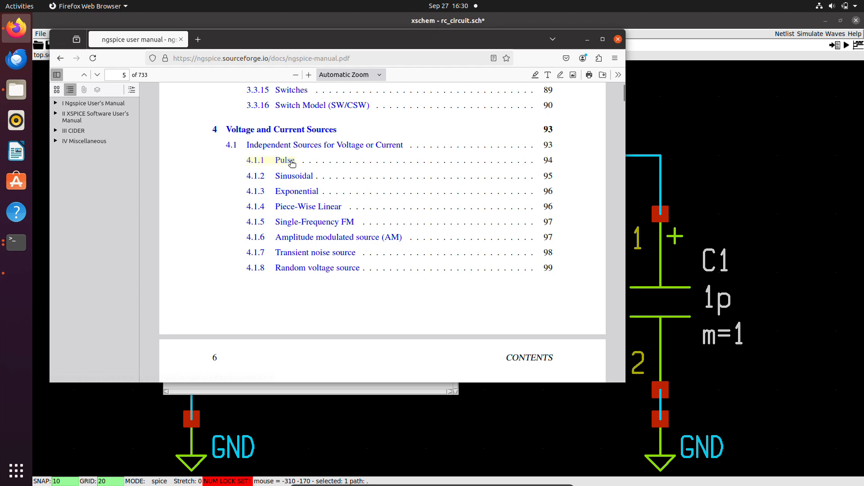
Copy the general form PULSE(V1 V2 TD TR TF PW PER NP) from the manual's 4.1.1 Pulse section
{"action": "left_click", "coordinate": [284, 160]}
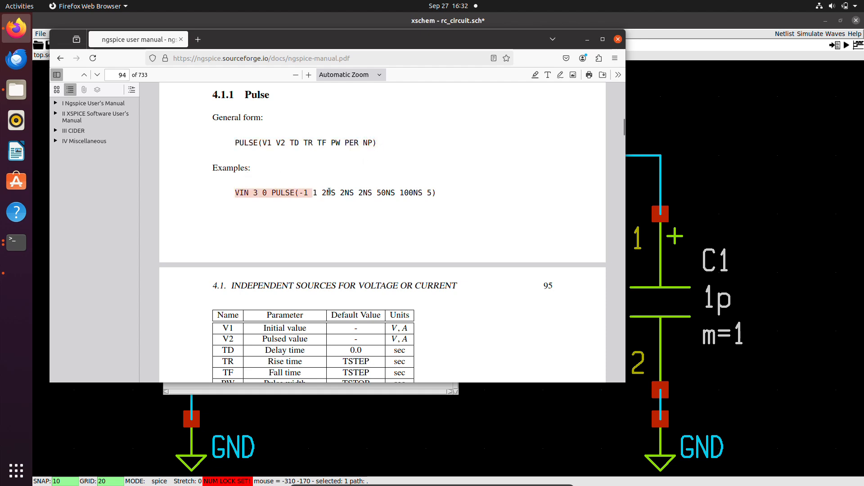
{"action": "scroll", "scroll_direction": "down", "scroll_amount": 3}
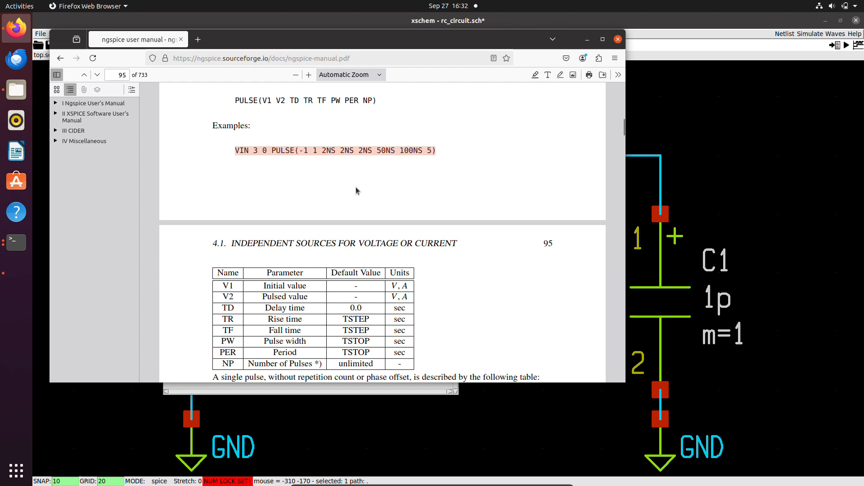
{"action": "scroll", "scroll_direction": "down", "scroll_amount": 3}
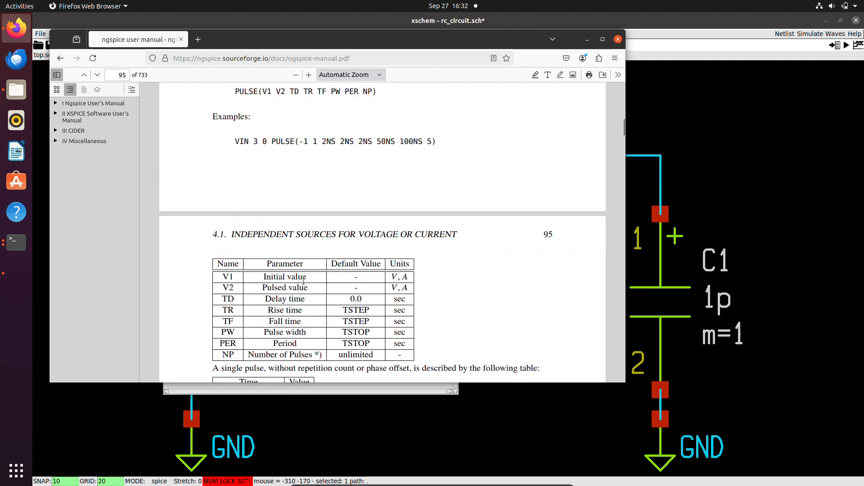
{"action": "double_click", "coordinate": [297, 288]}
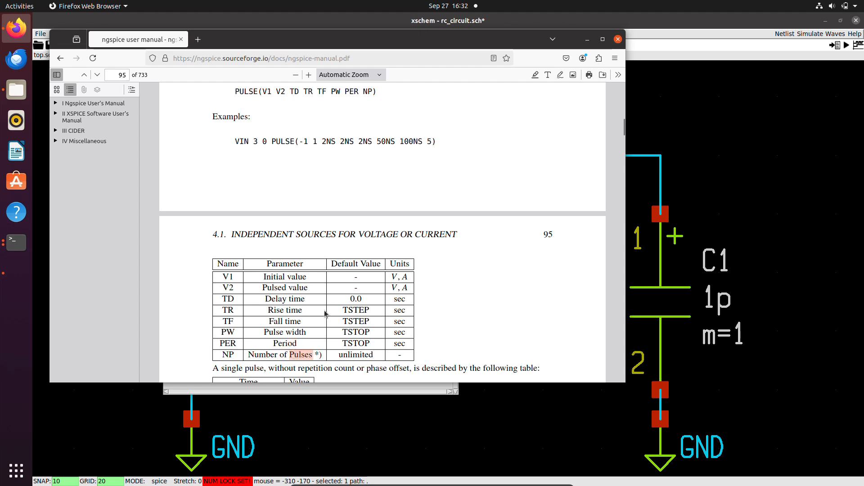
{"action": "mouse_move", "coordinate": [250, 86]}
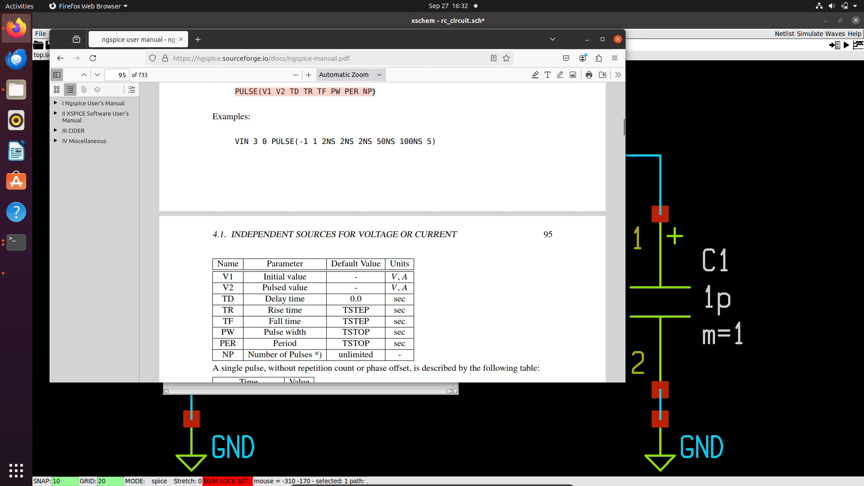
{"action": "right_click", "coordinate": [372, 91]}
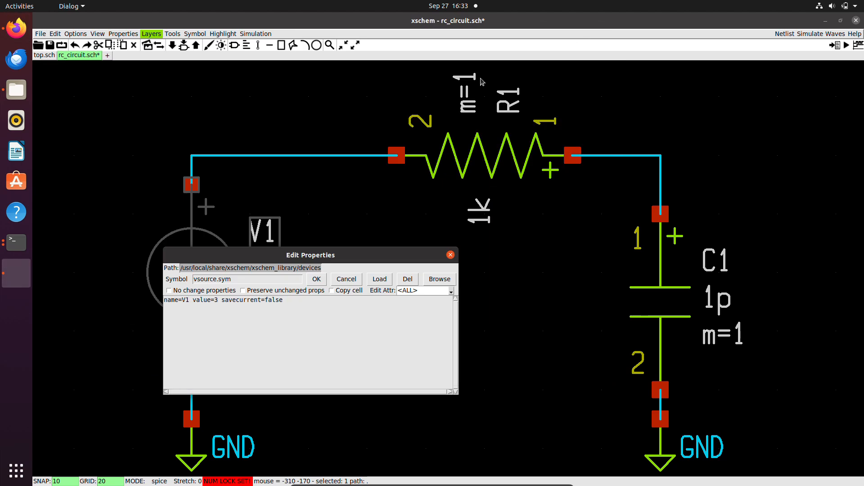
Replace V1's value 3 with PULSE(0 1 0.5n 100p 100p 1n 2n) and confirm it
{"action": "left_click", "coordinate": [216, 300]}
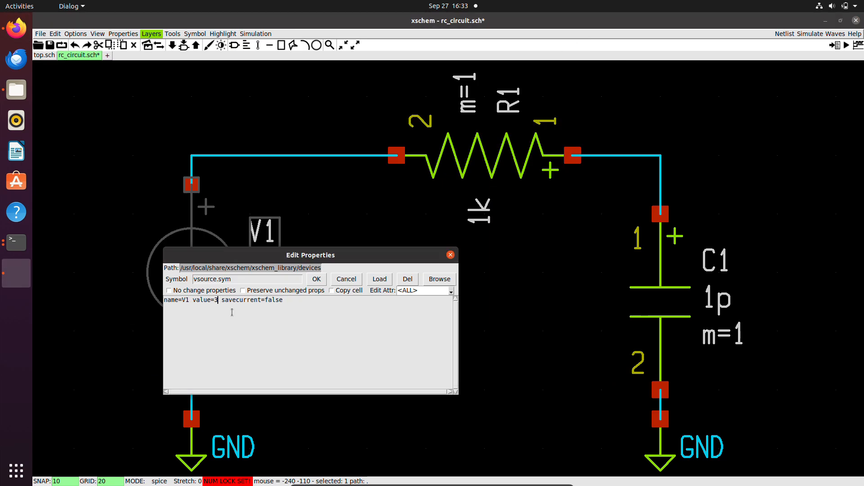
{"action": "type", "text": "\"\""}
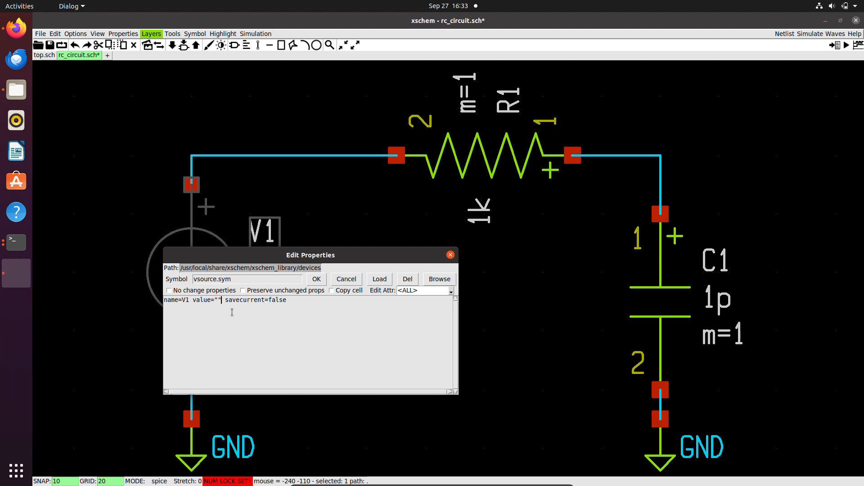
{"action": "type", "text": "PULSE(V1 V2 TD TR TF PW PER NP)"}
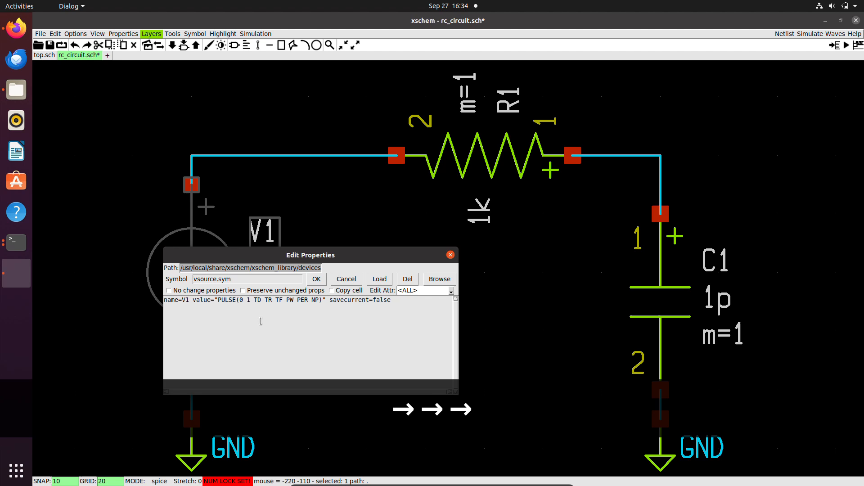
{"action": "type", "text": "0.5n"}
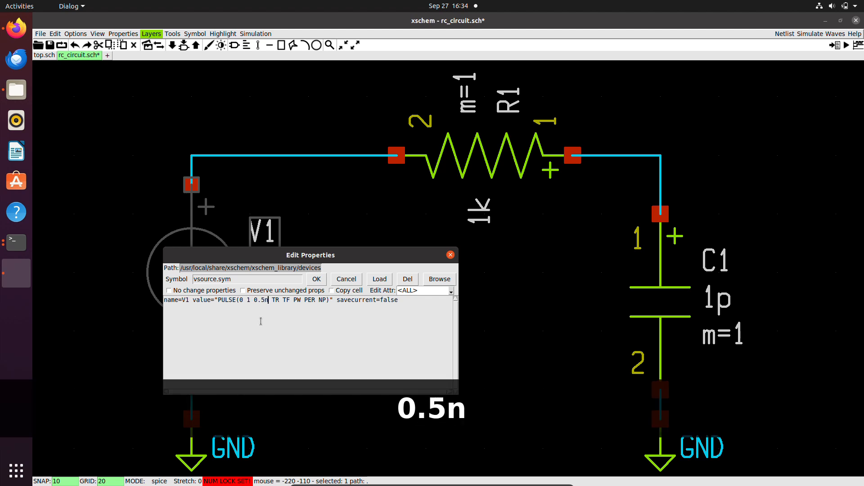
{"action": "type", "text": "1"}
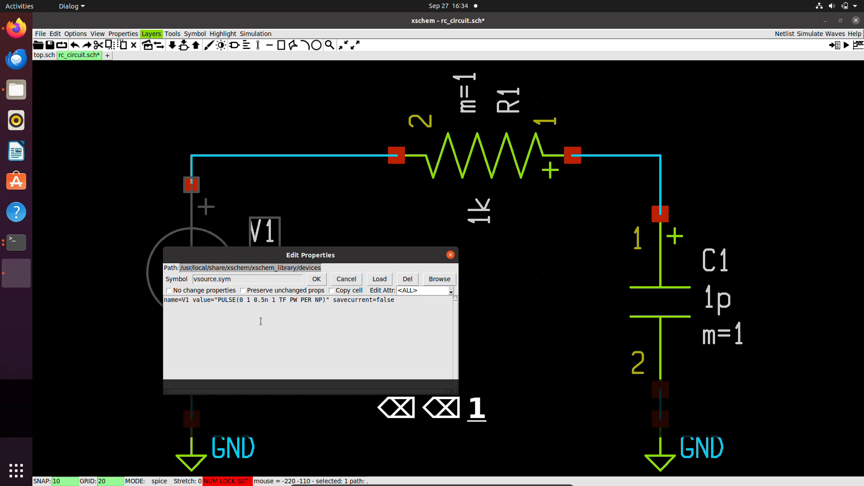
{"action": "type", "text": "100p"}
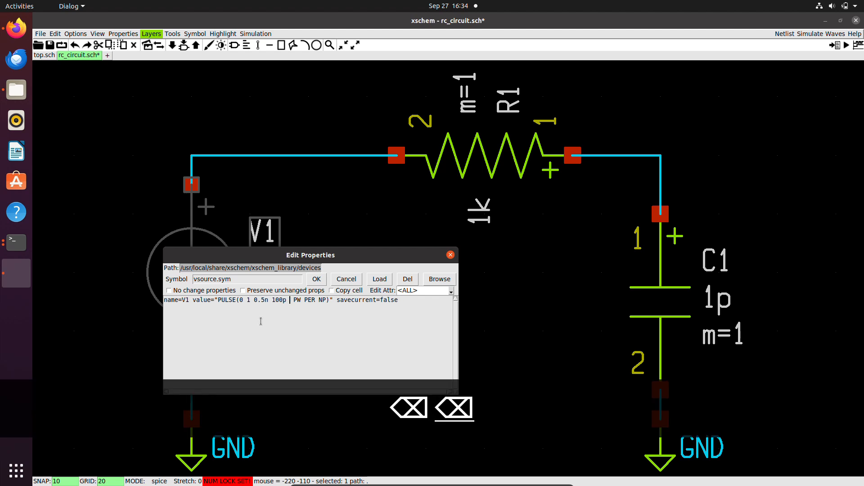
{"action": "type", "text": "100p 1n"}
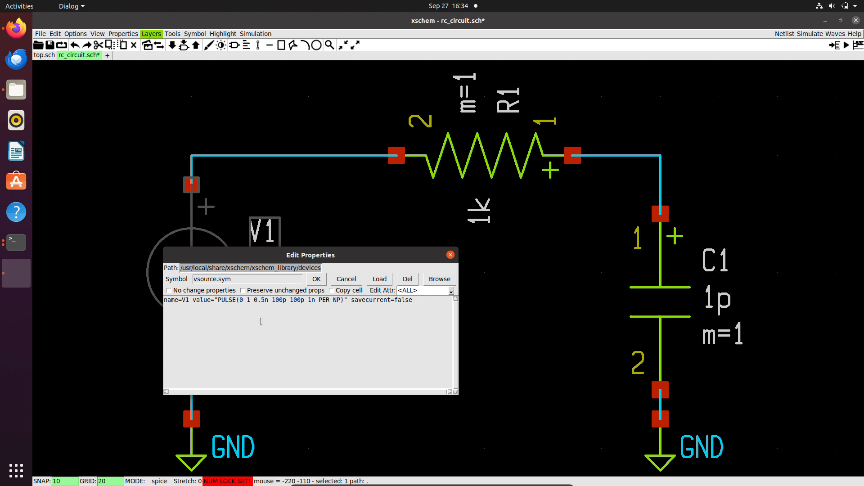
{"action": "type", "text": "2n"}
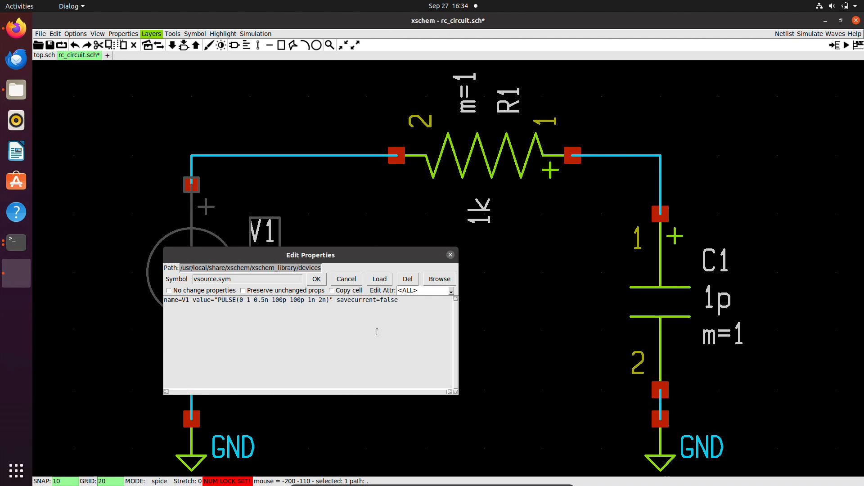
{"action": "left_click", "coordinate": [316, 279]}
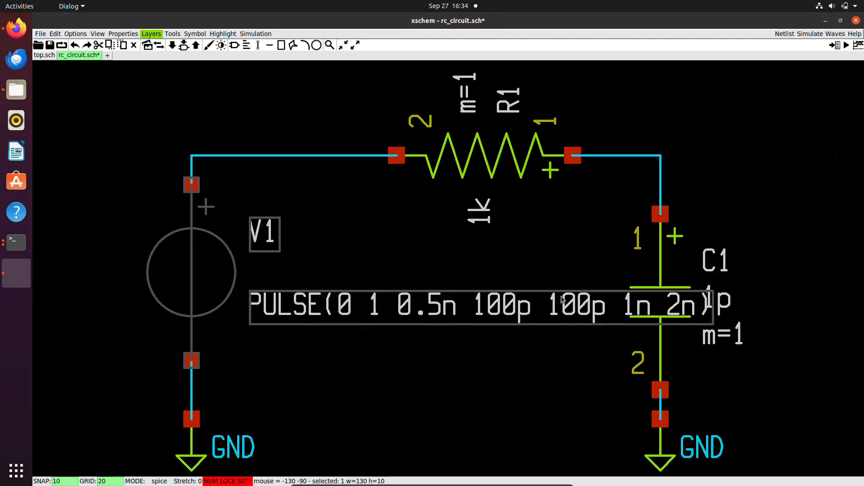
Place lab_pin net labels VIN and VOUT on the resistor-input and capacitor wires
{"action": "left_click", "coordinate": [271, 168]}
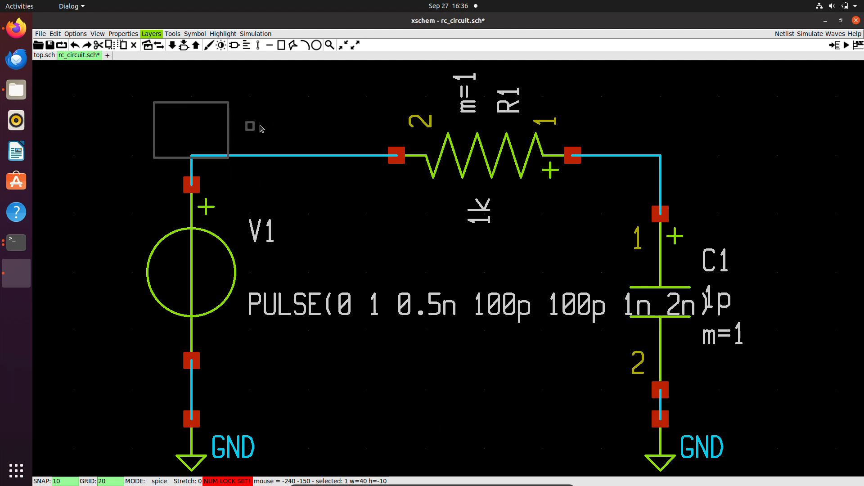
{"action": "key", "text": "Alt+r"}
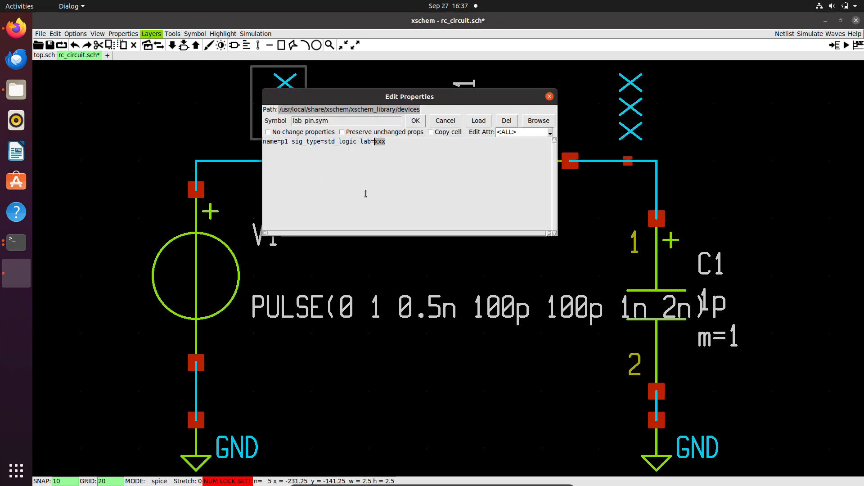
{"action": "type", "text": "VIN"}
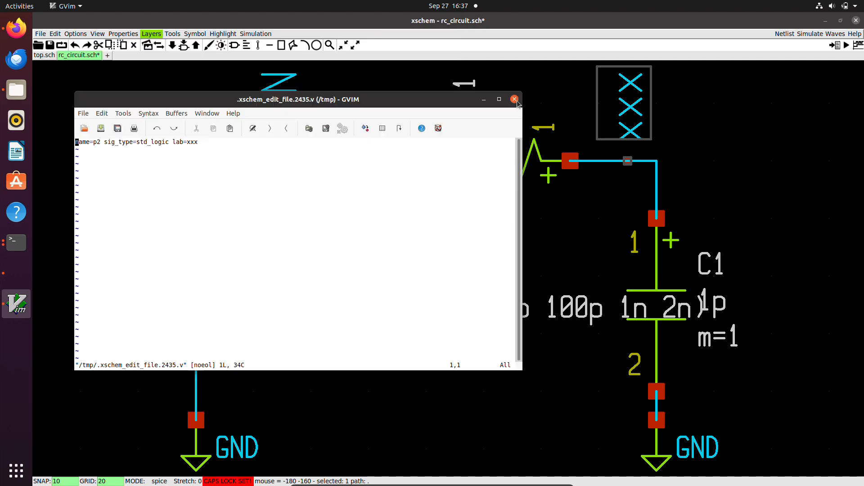
{"action": "left_click", "coordinate": [514, 99]}
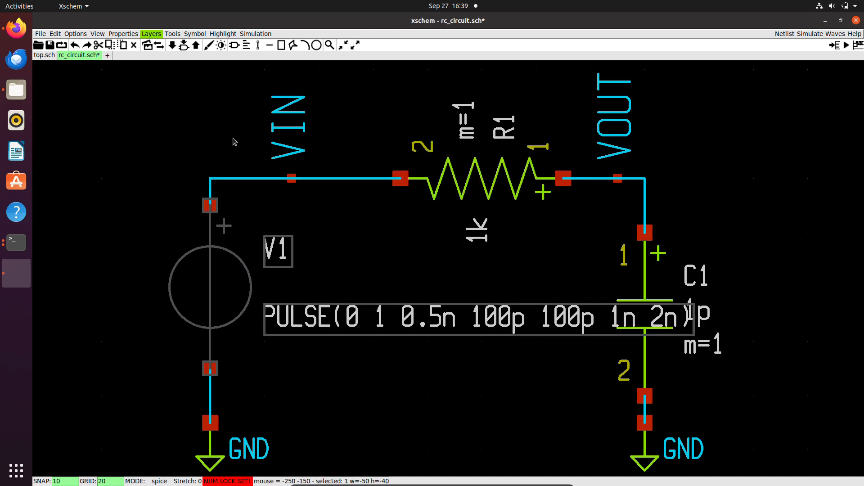
Save the labelled schematic as rc_circuit.sch via File > Save
{"action": "left_click", "coordinate": [41, 34]}
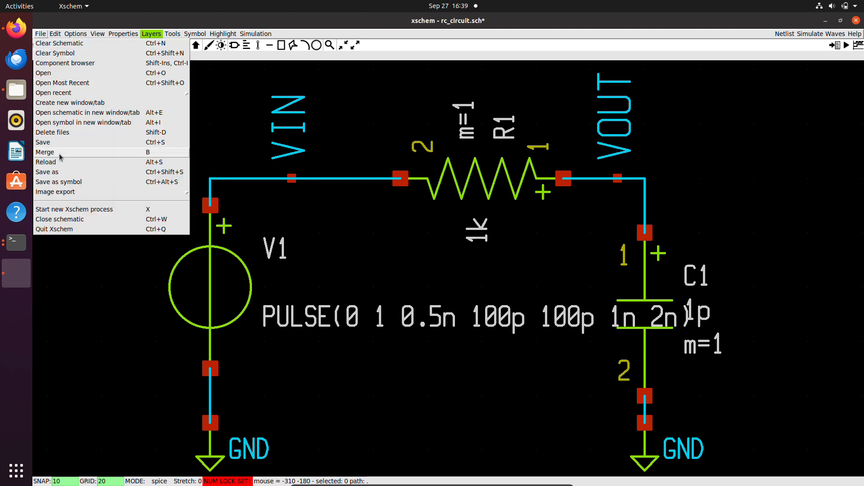
{"action": "left_click", "coordinate": [42, 142]}
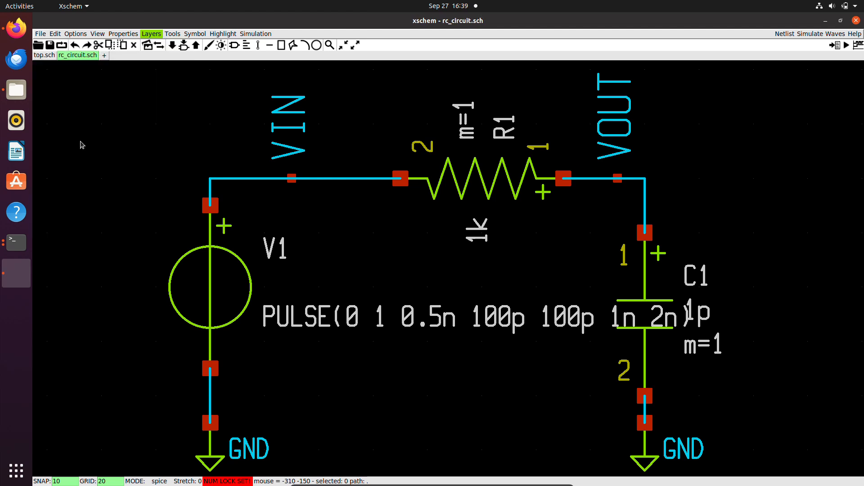
{"action": "mouse_move", "coordinate": [103, 56]}
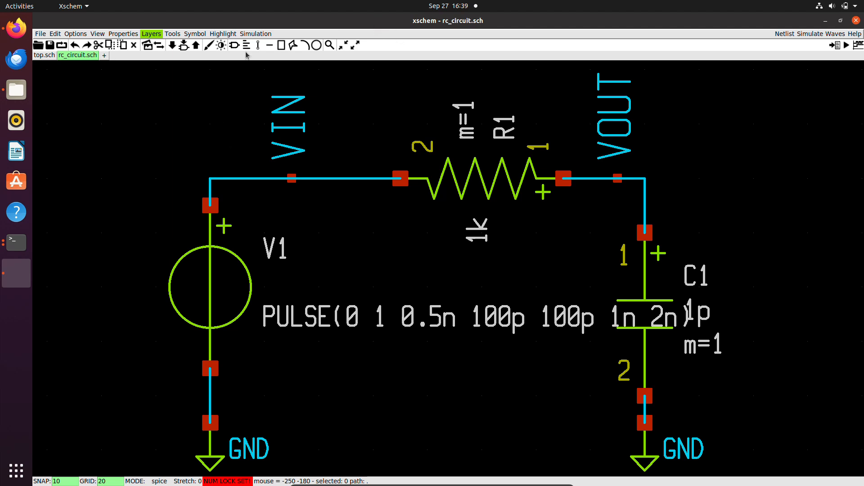
{"action": "left_click", "coordinate": [256, 33]}
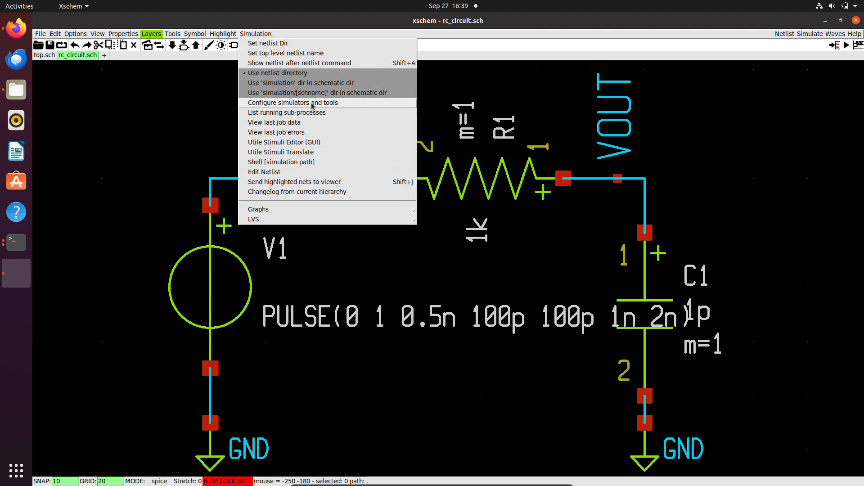
{"action": "left_click", "coordinate": [293, 103]}
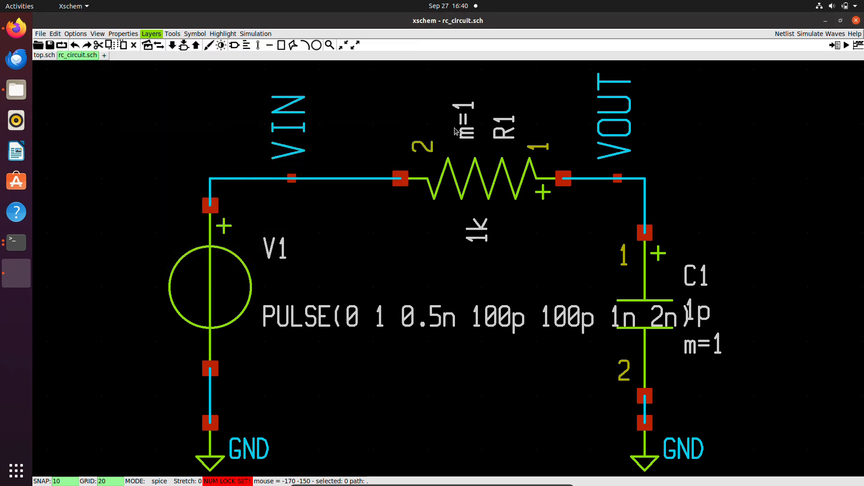
Search the symbol library for 'code' and insert code_shown.sym as block s1
{"action": "scroll", "scroll_direction": "down", "scroll_amount": 3}
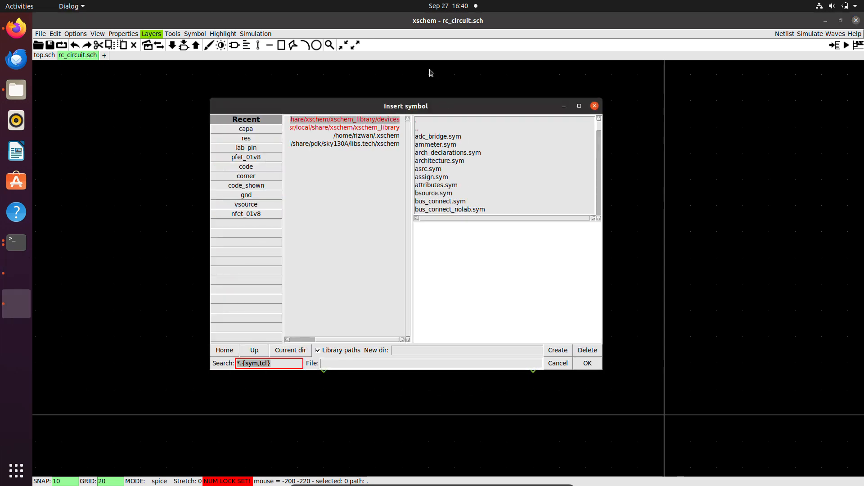
{"action": "left_click", "coordinate": [343, 143]}
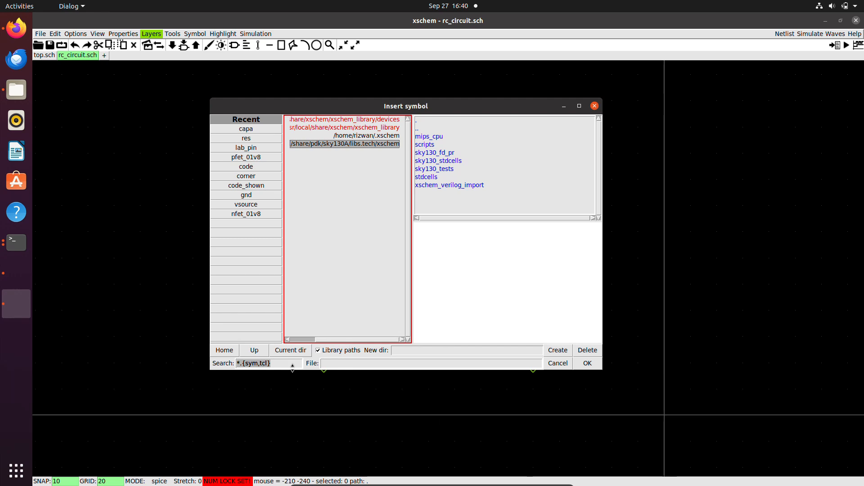
{"action": "type", "text": "code"}
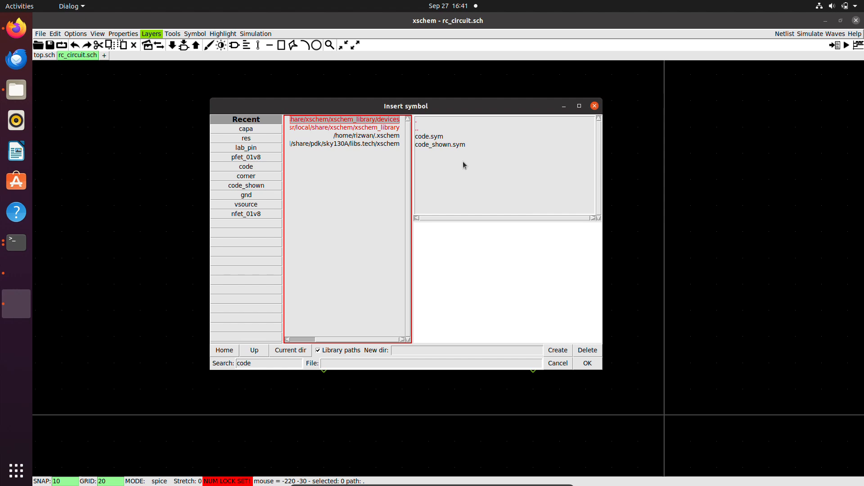
{"action": "left_click", "coordinate": [430, 137]}
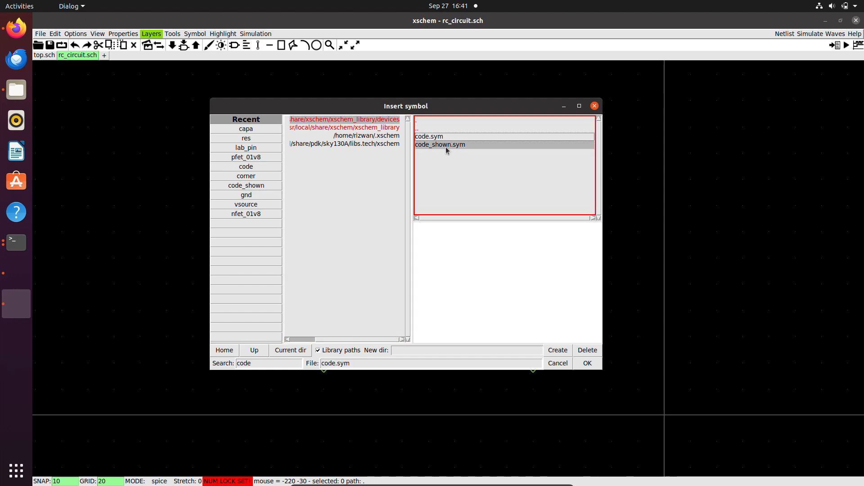
{"action": "left_click", "coordinate": [440, 144]}
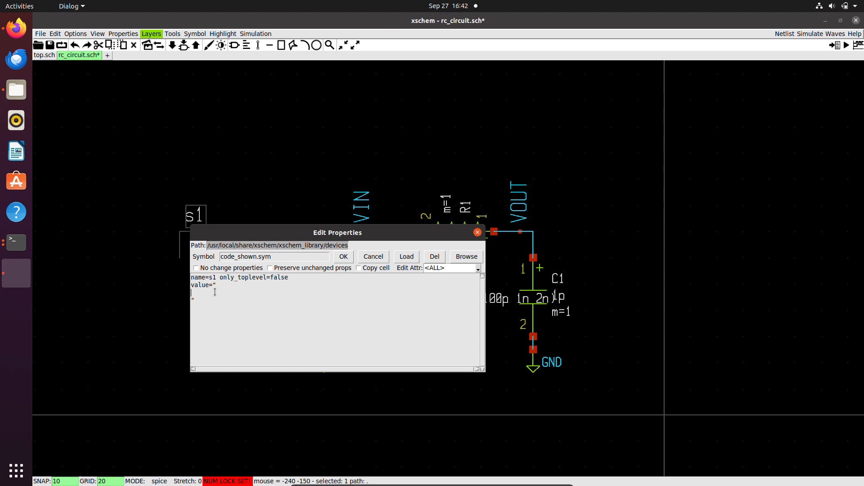
Fill block s1's value with .tran 100p 10n and .save all on separate lines
{"action": "type", "text": ".tra"}
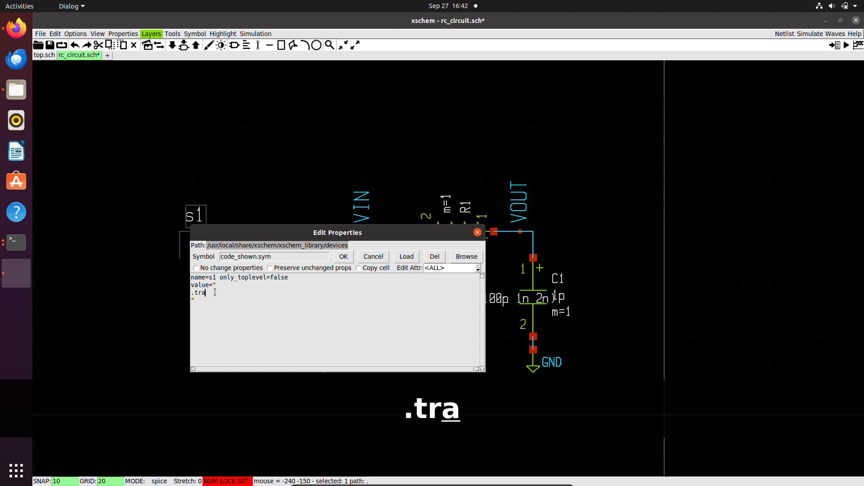
{"action": "type", "text": "n 100p"}
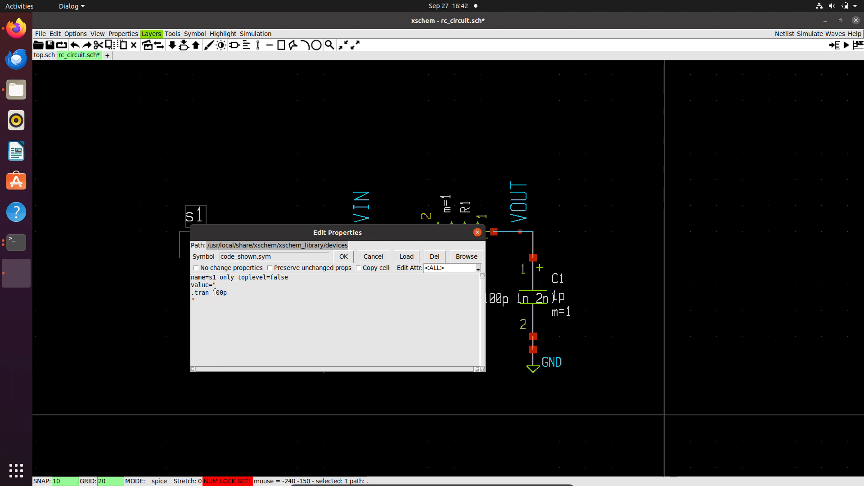
{"action": "type", "text": "10n"}
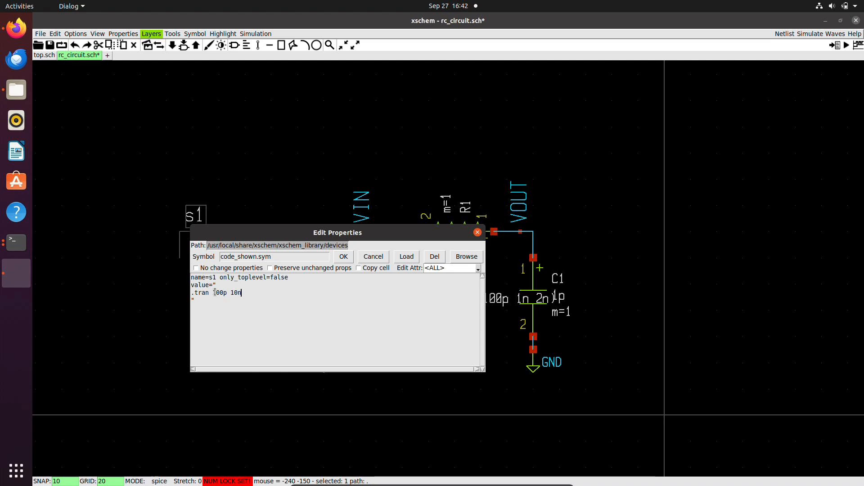
{"action": "key", "text": "Return"}
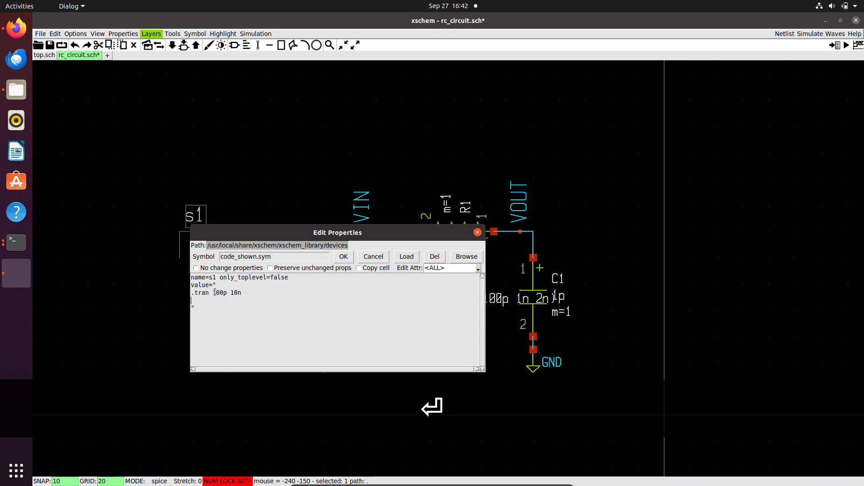
{"action": "type", "text": ".save"}
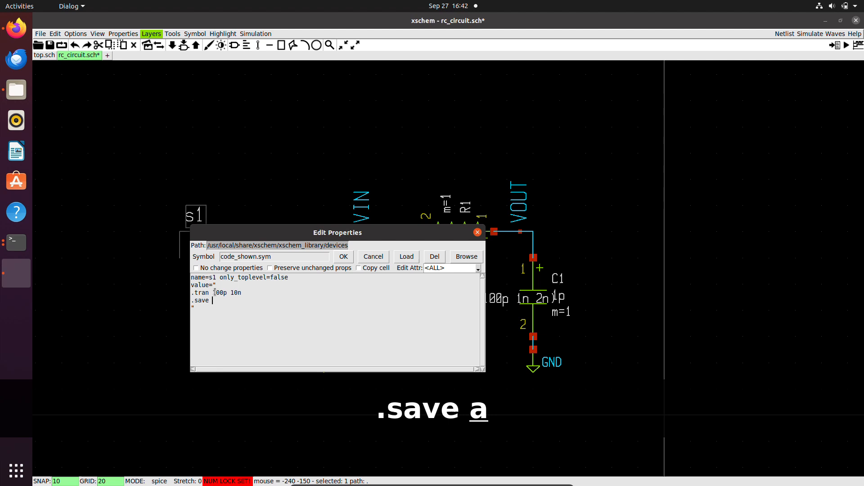
{"action": "type", "text": "all"}
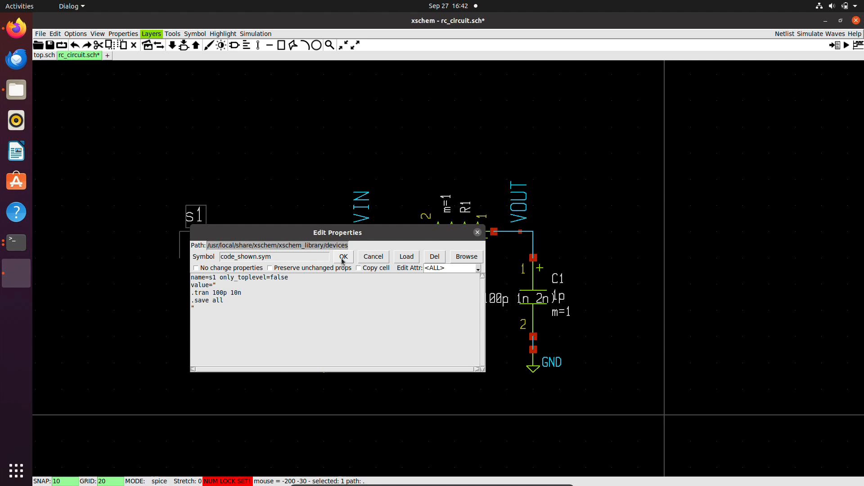
{"action": "left_click", "coordinate": [343, 257]}
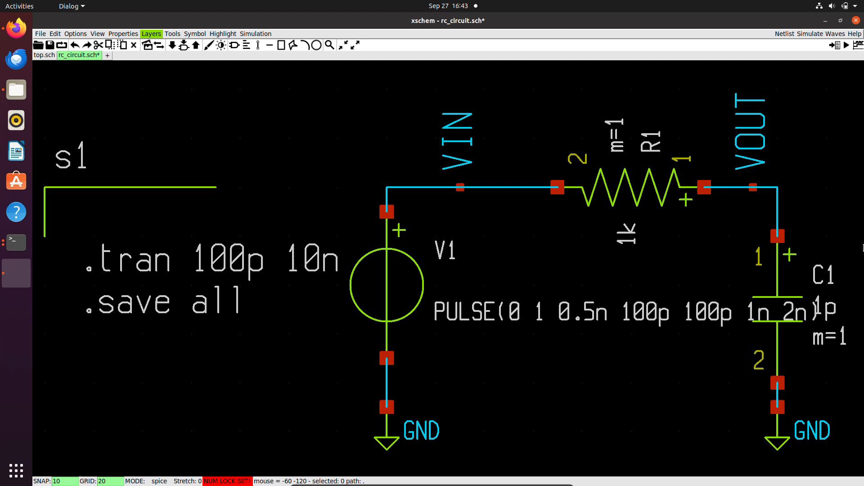
{"action": "mouse_move", "coordinate": [786, 36]}
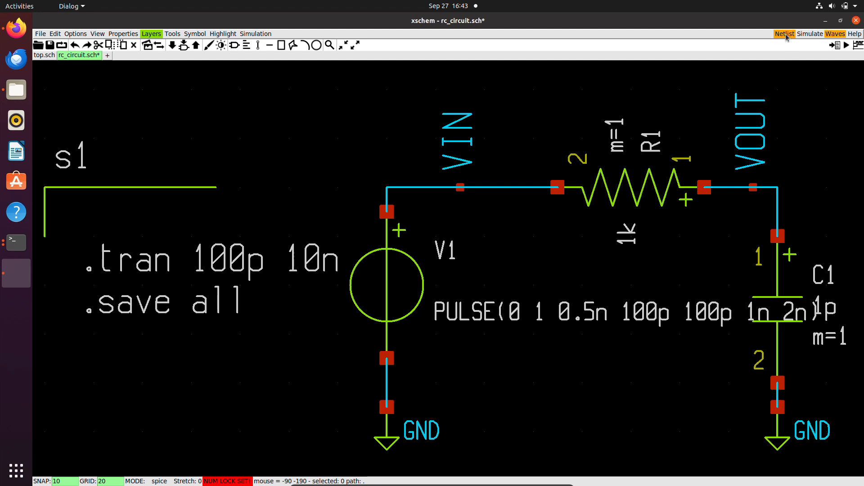
{"action": "mouse_move", "coordinate": [377, 22]}
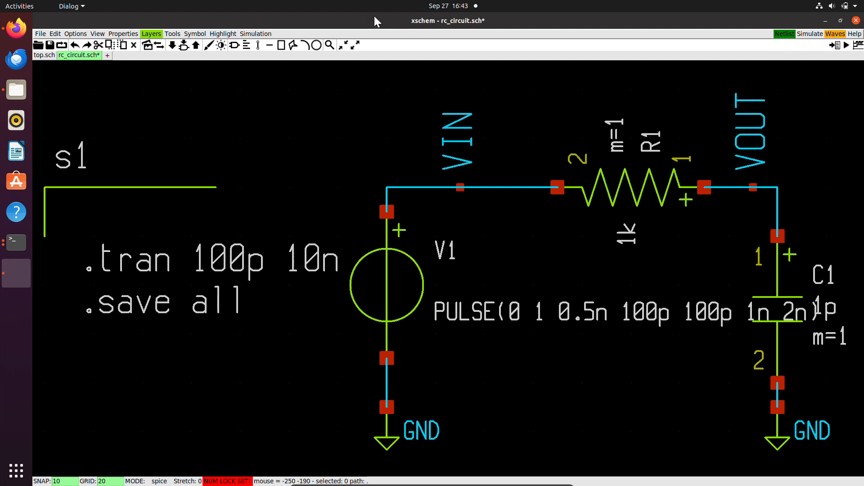
{"action": "mouse_move", "coordinate": [259, 40]}
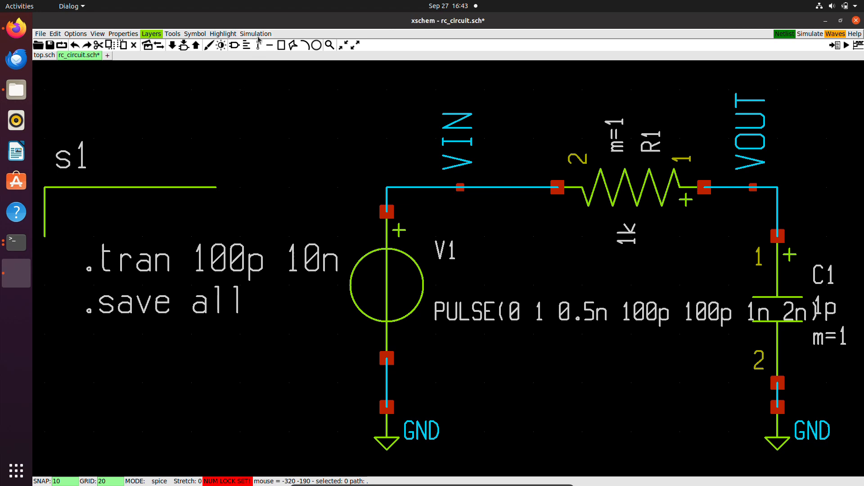
{"action": "mouse_move", "coordinate": [283, 176]}
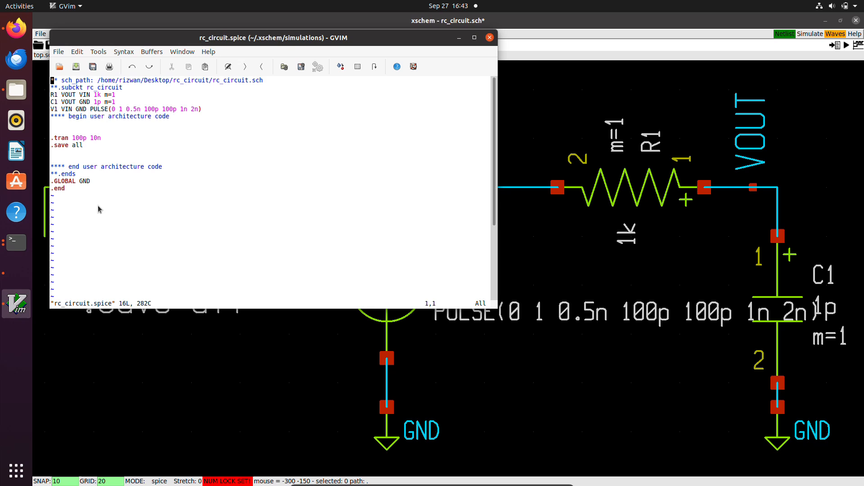
{"action": "mouse_move", "coordinate": [299, 176]}
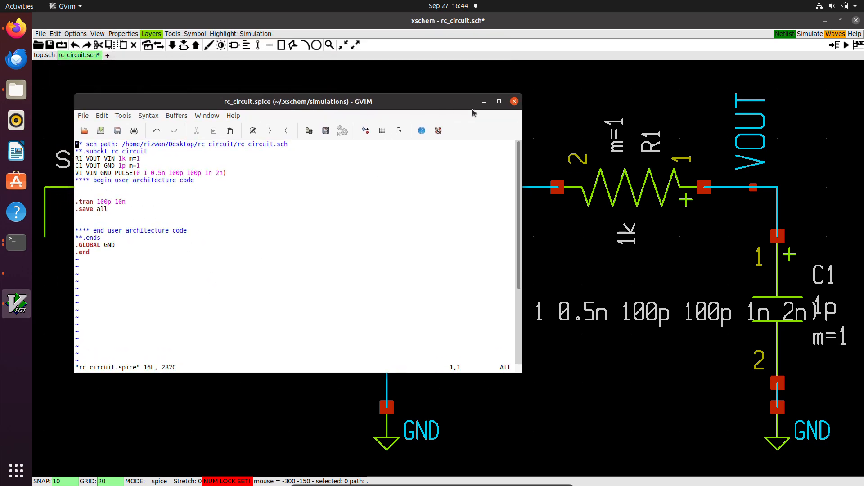
Close the GVim view of the rc_circuit.spice netlist
{"action": "left_click", "coordinate": [514, 101]}
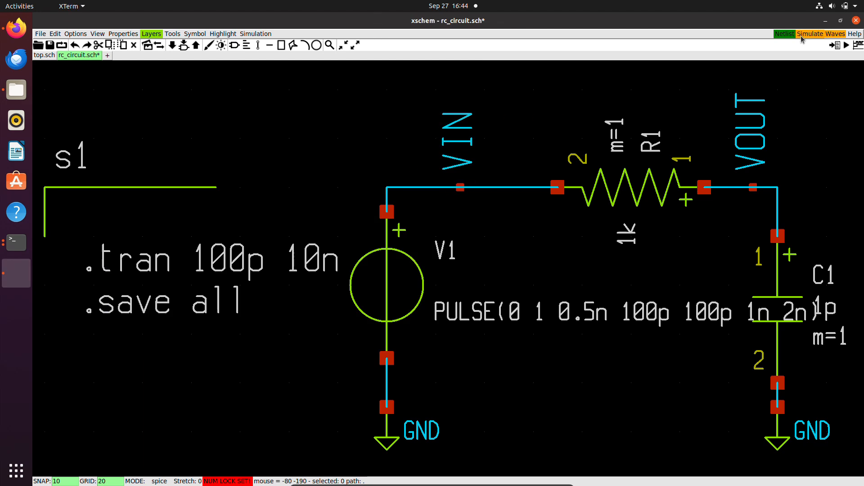
Run ngspice, plot vin vout, and maximize the waveform plot window
{"action": "left_click", "coordinate": [821, 34]}
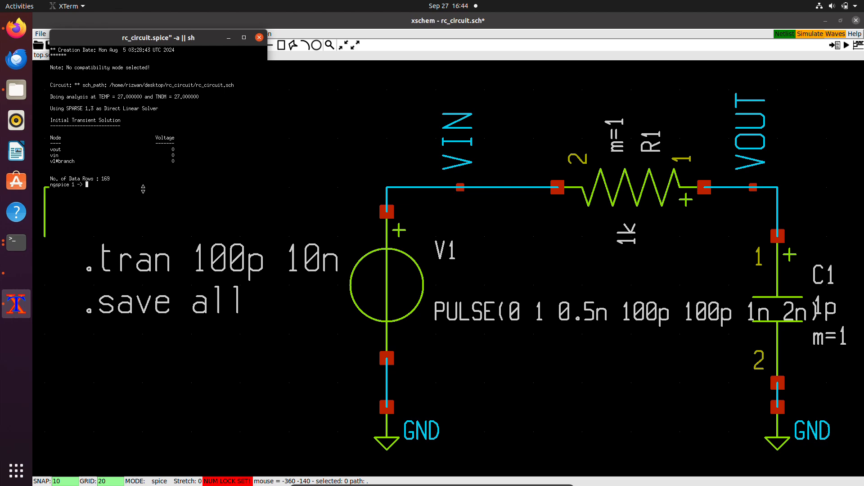
{"action": "mouse_move", "coordinate": [222, 195]}
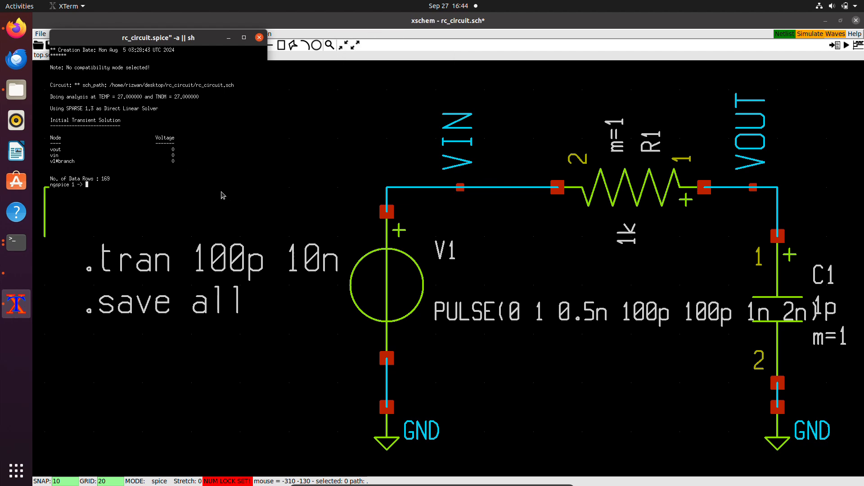
{"action": "type", "text": "plot"}
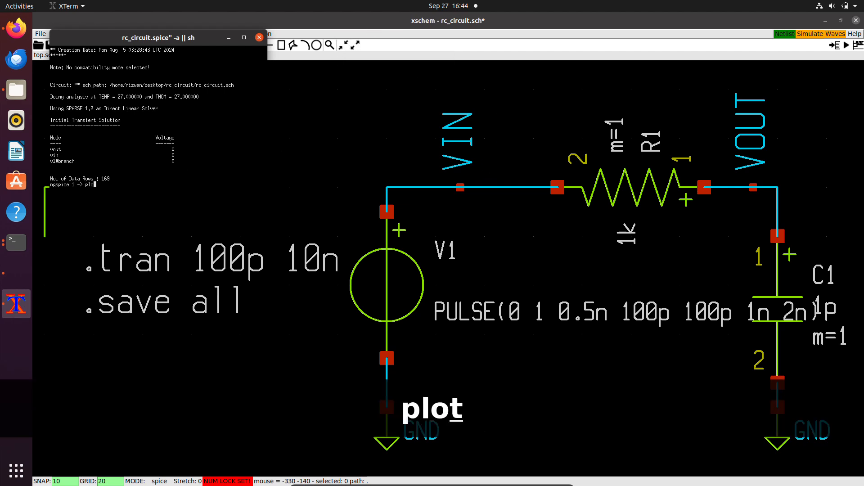
{"action": "type", "text": "vin vo"}
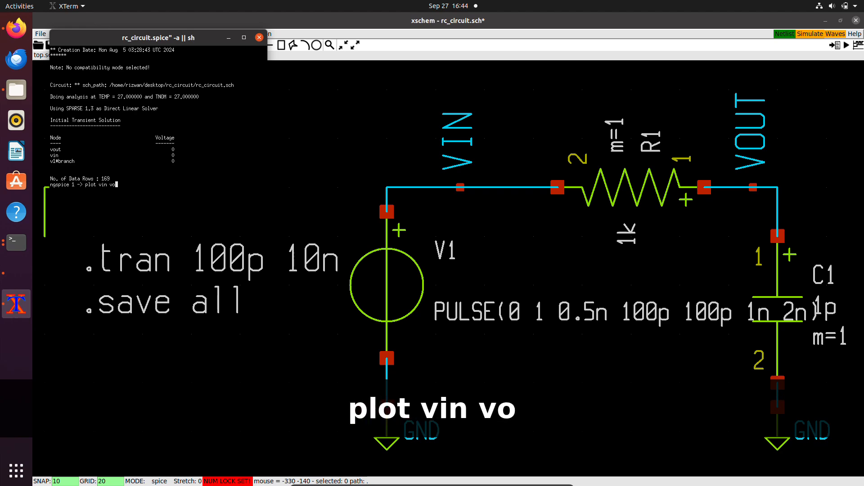
{"action": "key", "text": "Return"}
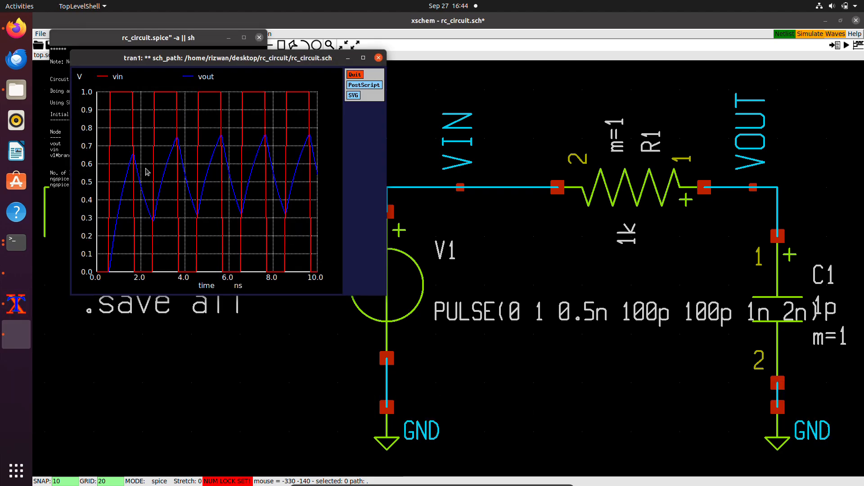
{"action": "mouse_move", "coordinate": [378, 57]}
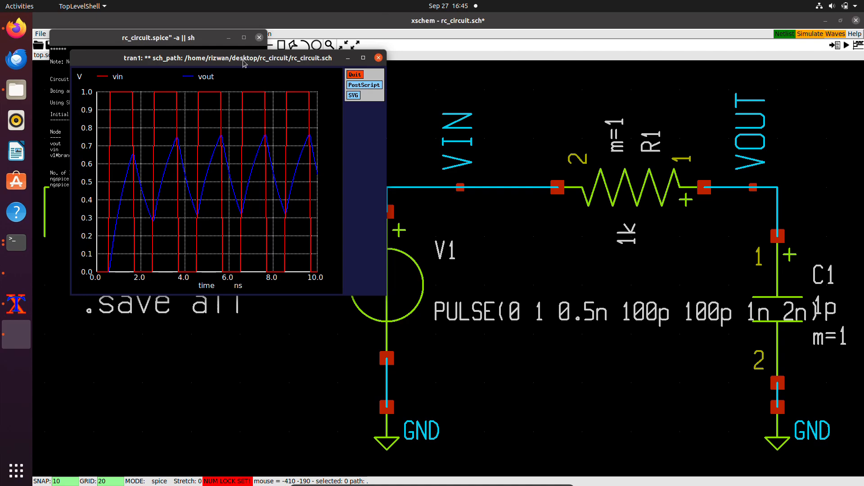
{"action": "left_click", "coordinate": [364, 58]}
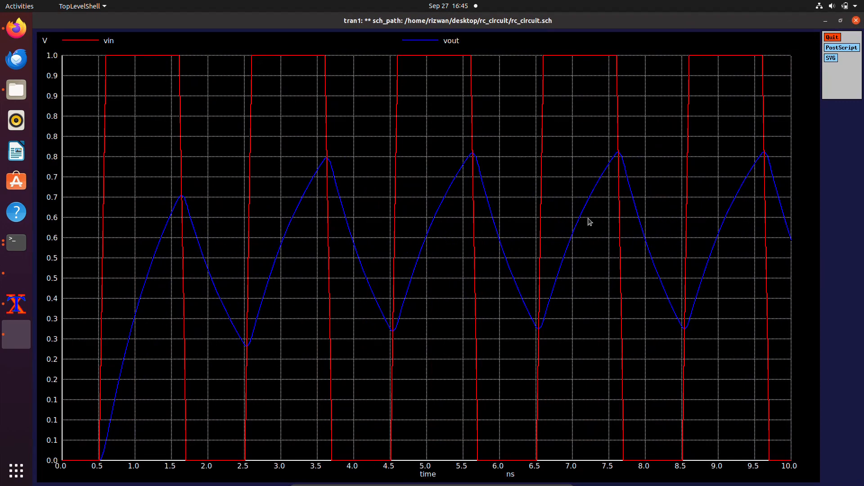
{"action": "mouse_move", "coordinate": [106, 106]}
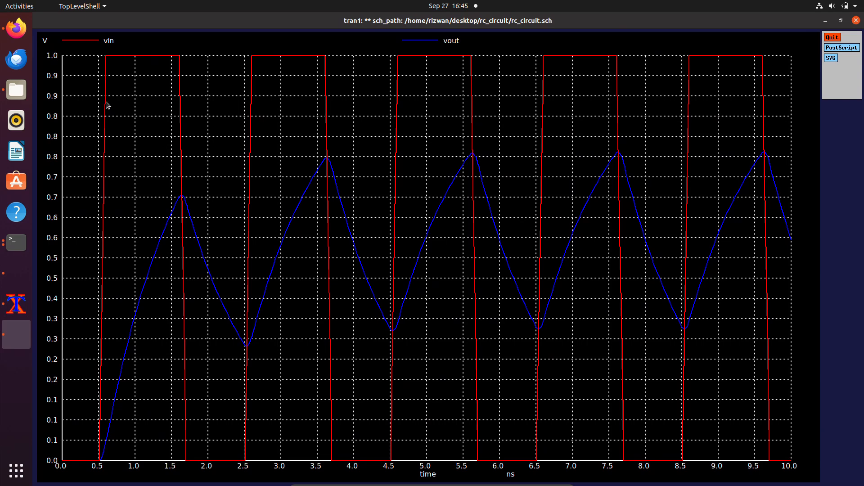
{"action": "mouse_move", "coordinate": [326, 169]}
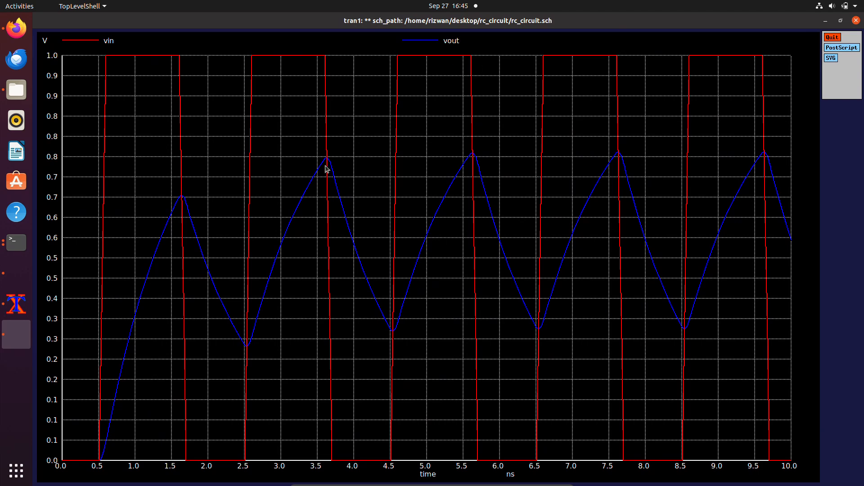
{"action": "mouse_move", "coordinate": [774, 159]}
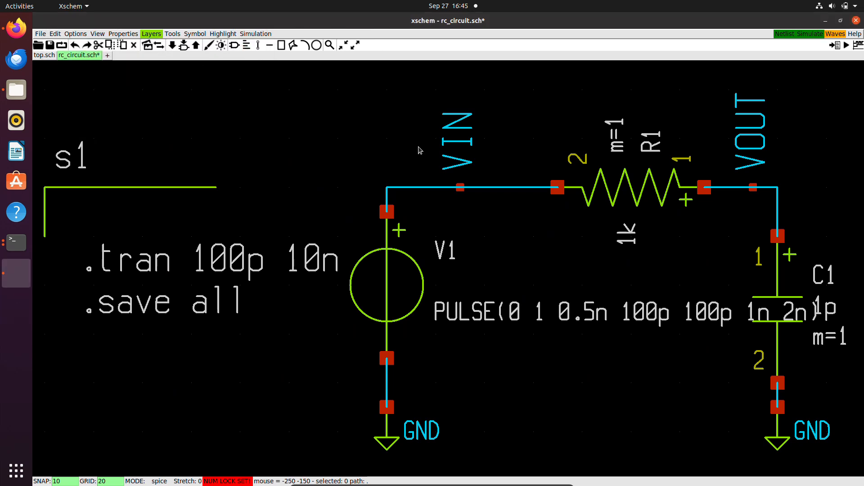
{"action": "mouse_move", "coordinate": [302, 135]}
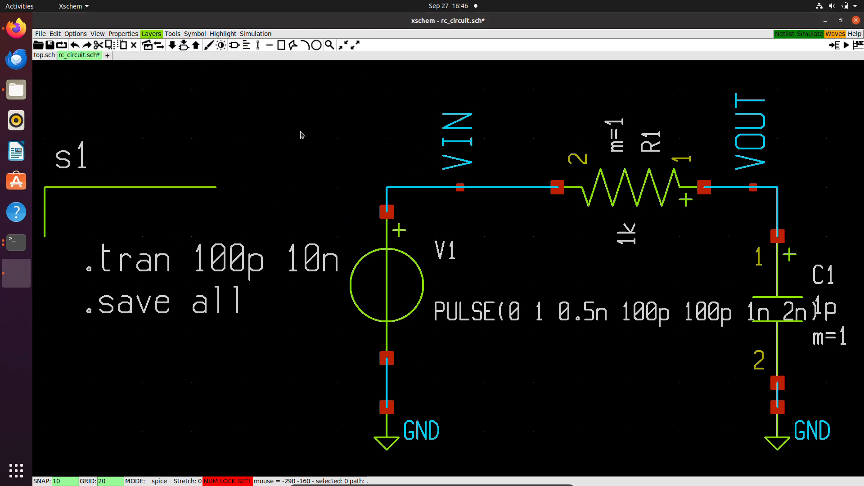
Select Ngspice batch as the spice simulator and save the configuration
{"action": "left_click", "coordinate": [256, 34]}
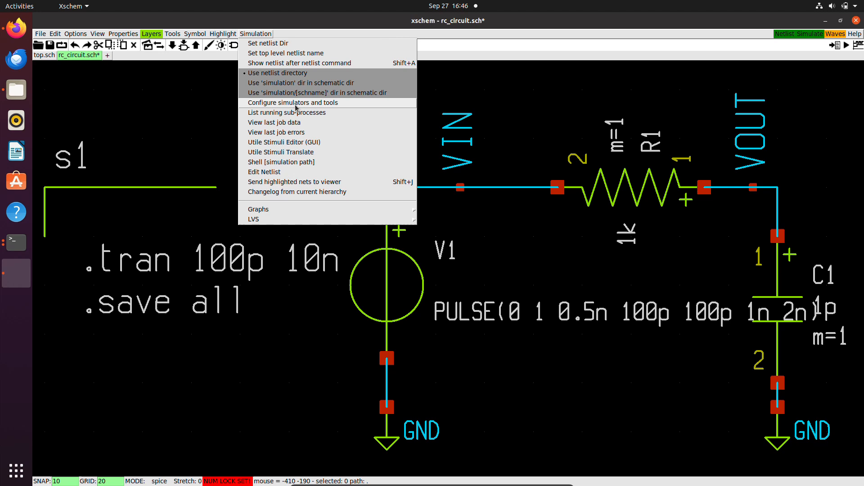
{"action": "left_click", "coordinate": [291, 103]}
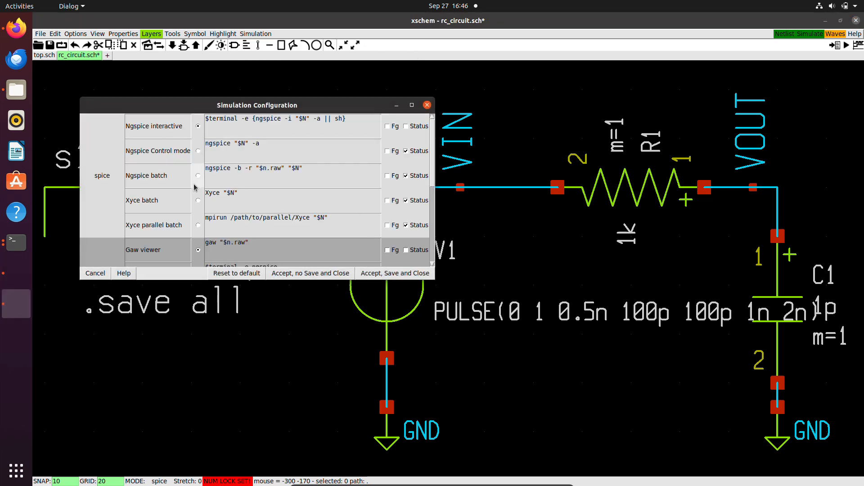
{"action": "left_click", "coordinate": [199, 151]}
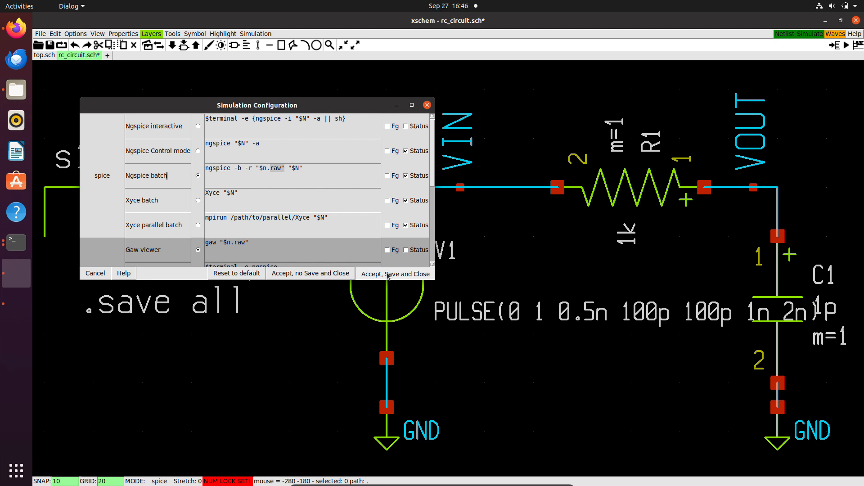
{"action": "left_click", "coordinate": [395, 274]}
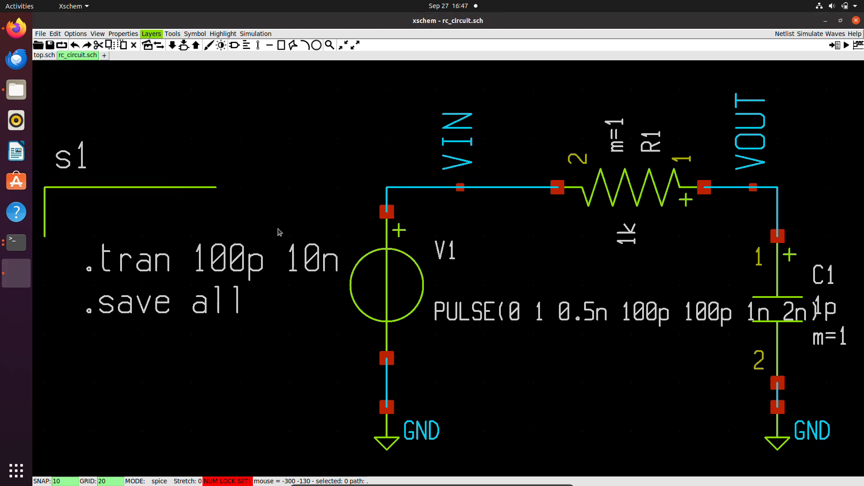
Rerun the batch transient simulation and close its 169-row results log
{"action": "left_click", "coordinate": [812, 33]}
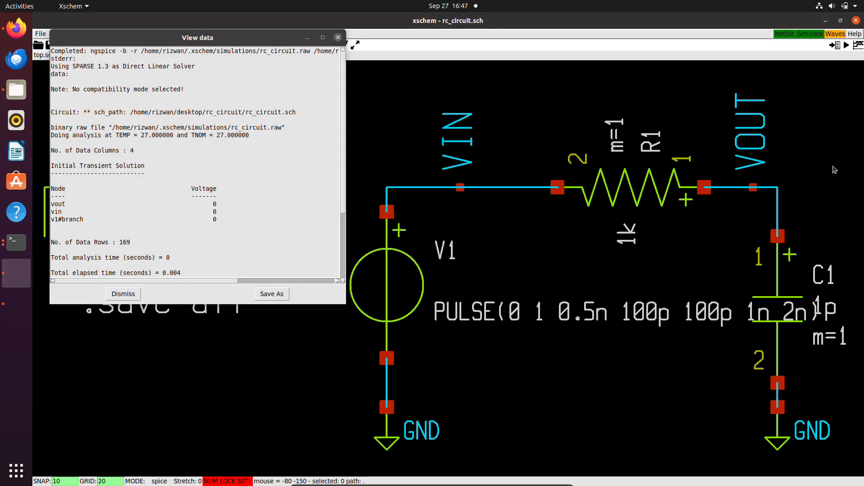
{"action": "scroll", "scroll_direction": "down", "scroll_amount": 3}
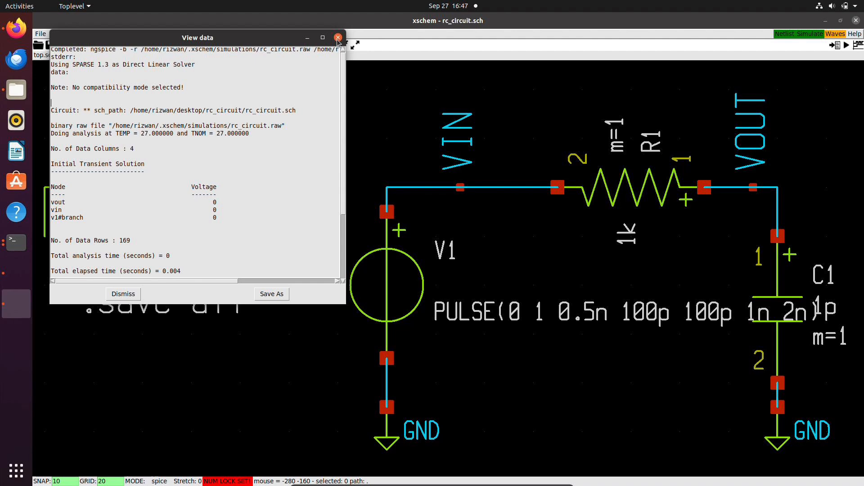
{"action": "left_click", "coordinate": [337, 37]}
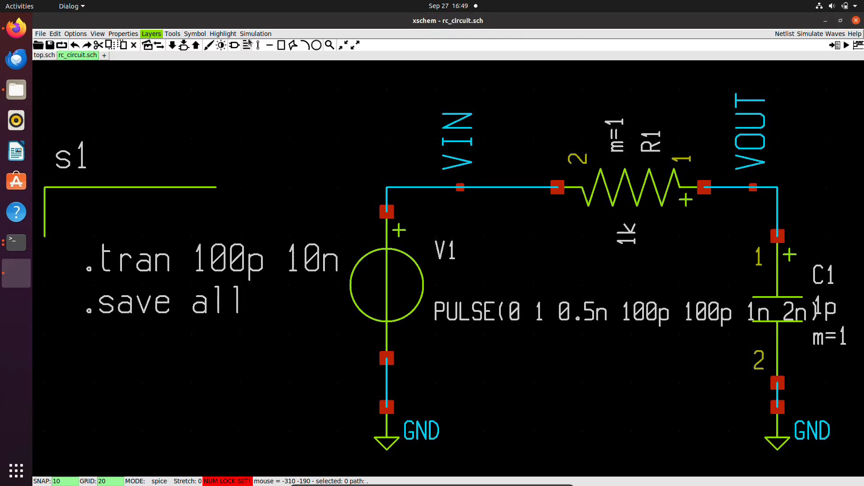
Add a waveform graph above the circuit via Simulation > Graphs
{"action": "left_click", "coordinate": [255, 34]}
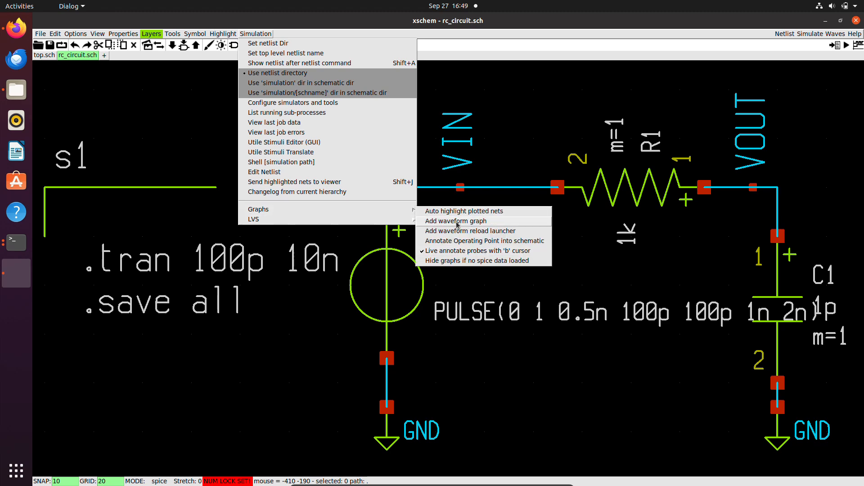
{"action": "left_click", "coordinate": [456, 222]}
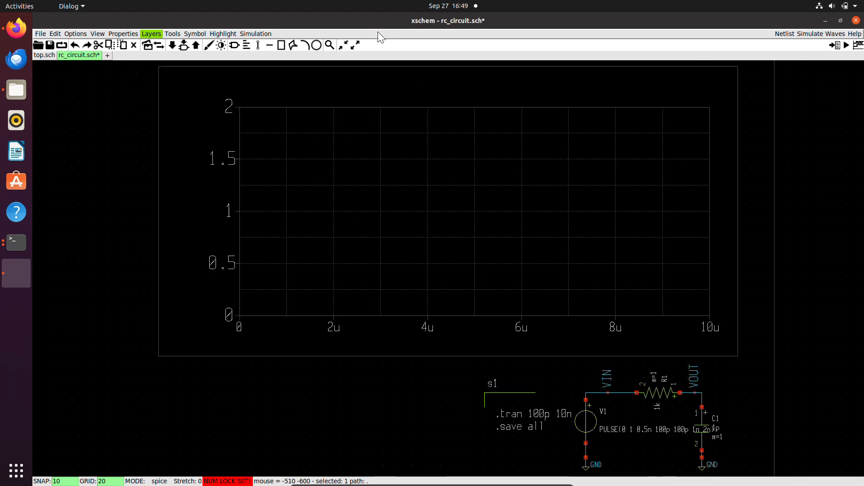
{"action": "left_click", "coordinate": [256, 33]}
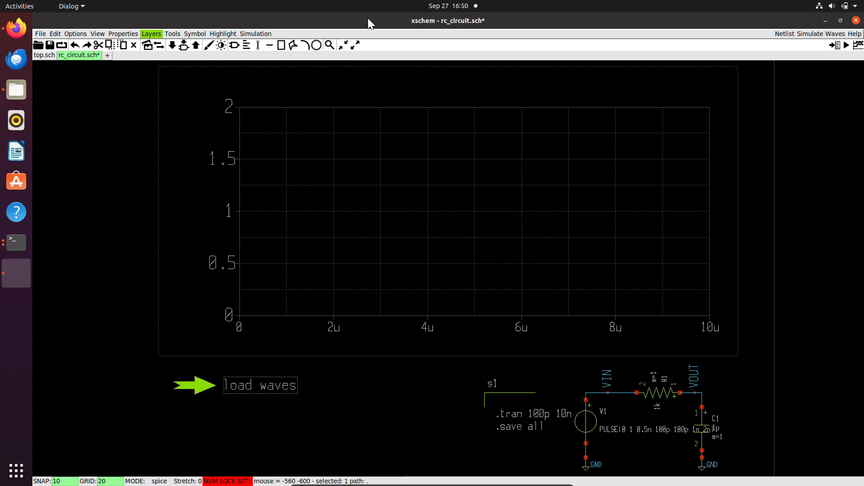
Append '(press ctrl + left click)' to the load waves launcher's descr and rerun the simulation
{"action": "double_click", "coordinate": [260, 385]}
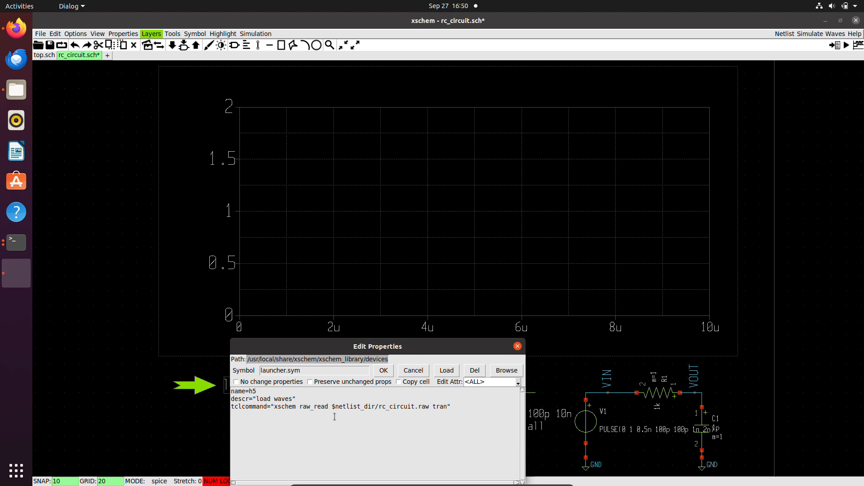
{"action": "type", "text": "(press ctrl + left click"}
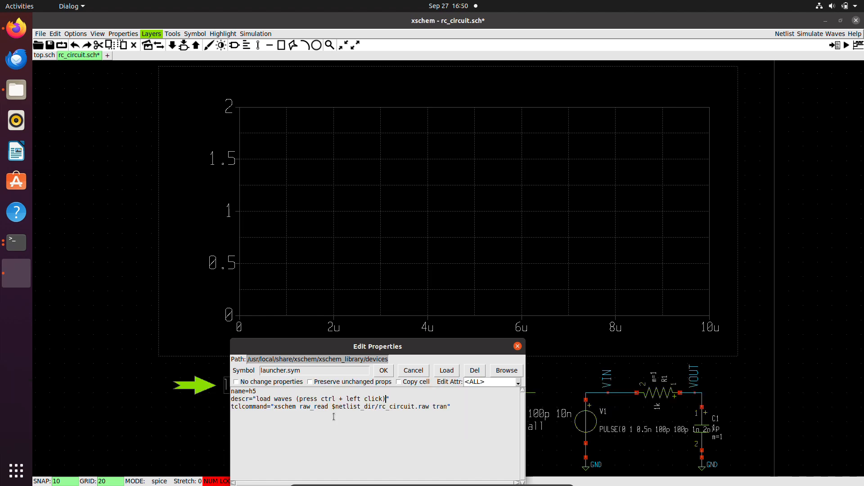
{"action": "left_click", "coordinate": [384, 371]}
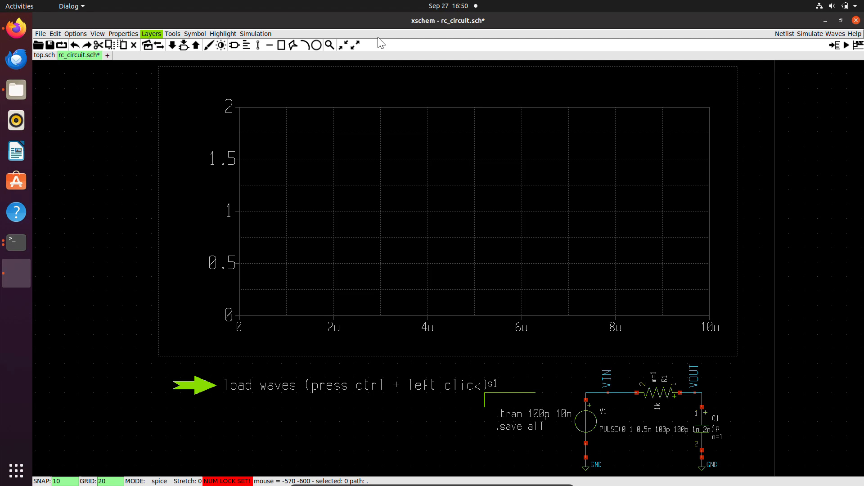
{"action": "left_click", "coordinate": [810, 34]}
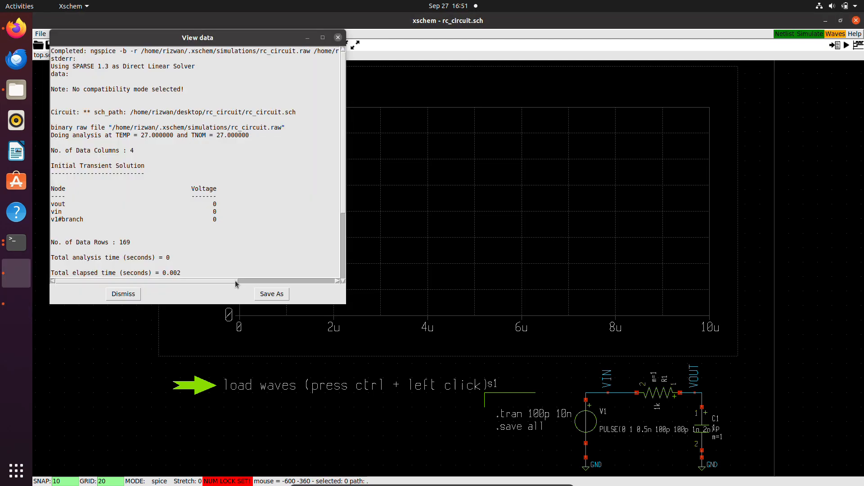
Add vin and vout to the in-schematic graph against time, with the vout trace coloured red
{"action": "left_click", "coordinate": [122, 293]}
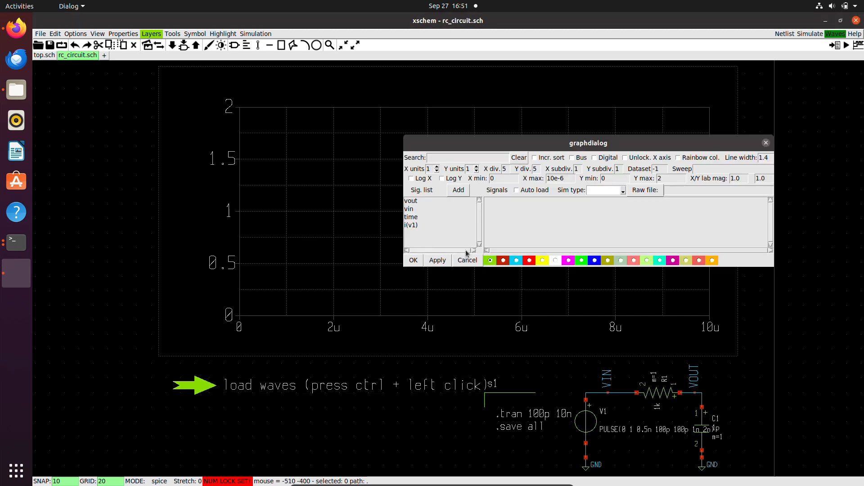
{"action": "left_click", "coordinate": [409, 209]}
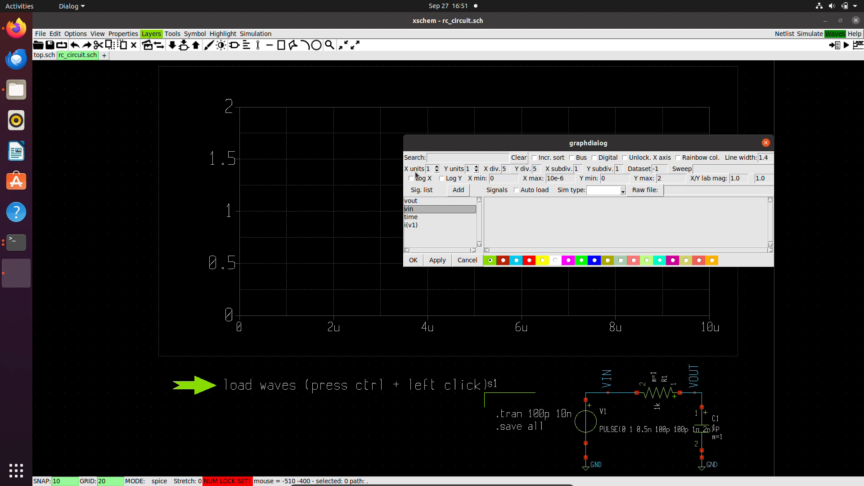
{"action": "mouse_move", "coordinate": [422, 180]}
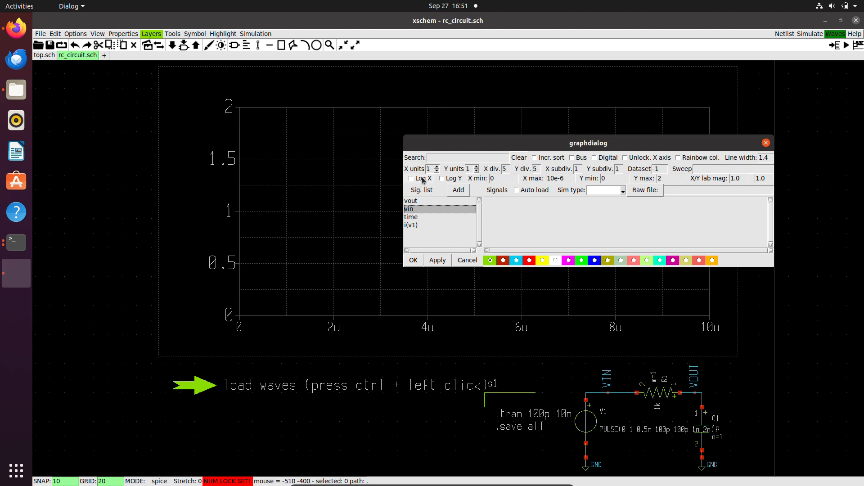
{"action": "left_click", "coordinate": [458, 190]}
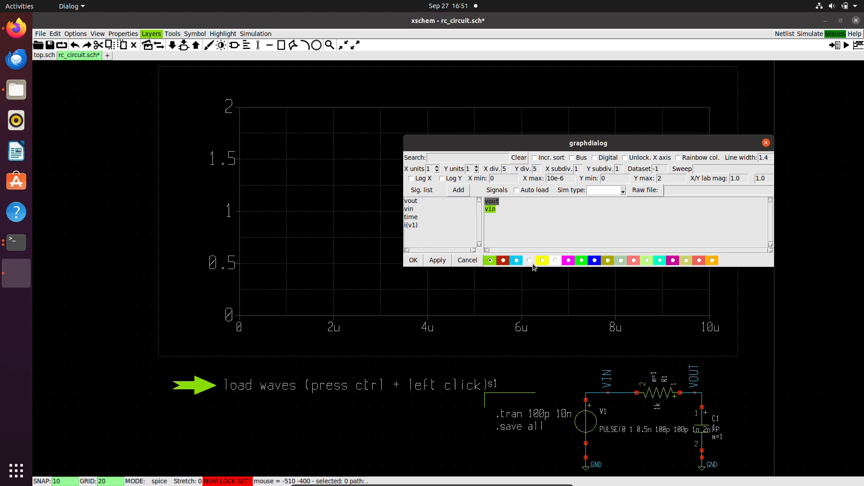
{"action": "left_click", "coordinate": [530, 260]}
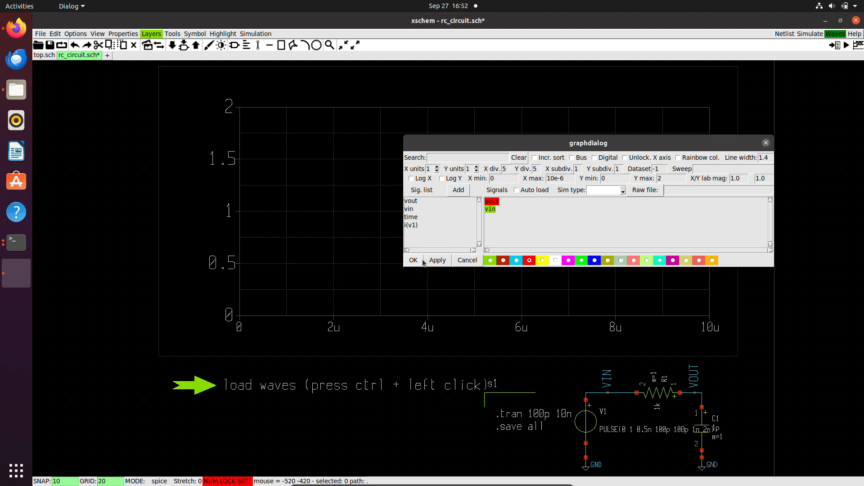
{"action": "left_click", "coordinate": [413, 260]}
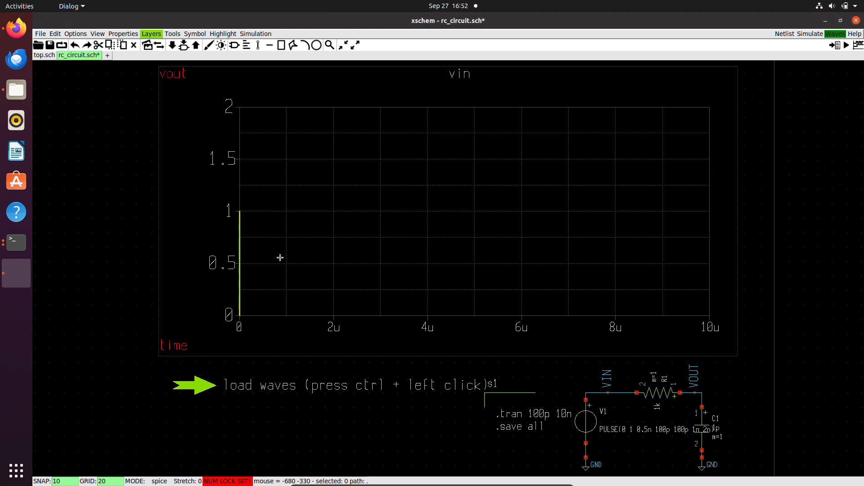
{"action": "mouse_move", "coordinate": [292, 324]}
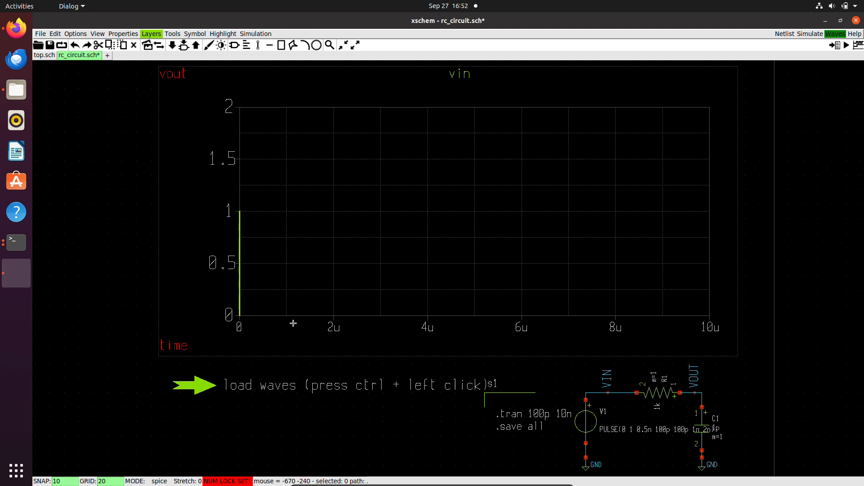